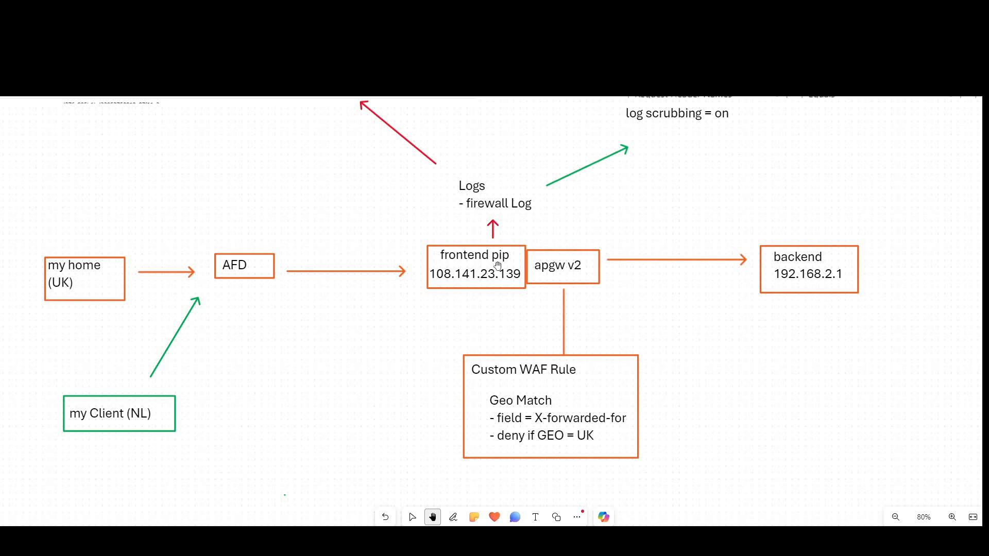
{"action": "mouse_move", "coordinate": [385, 224]}
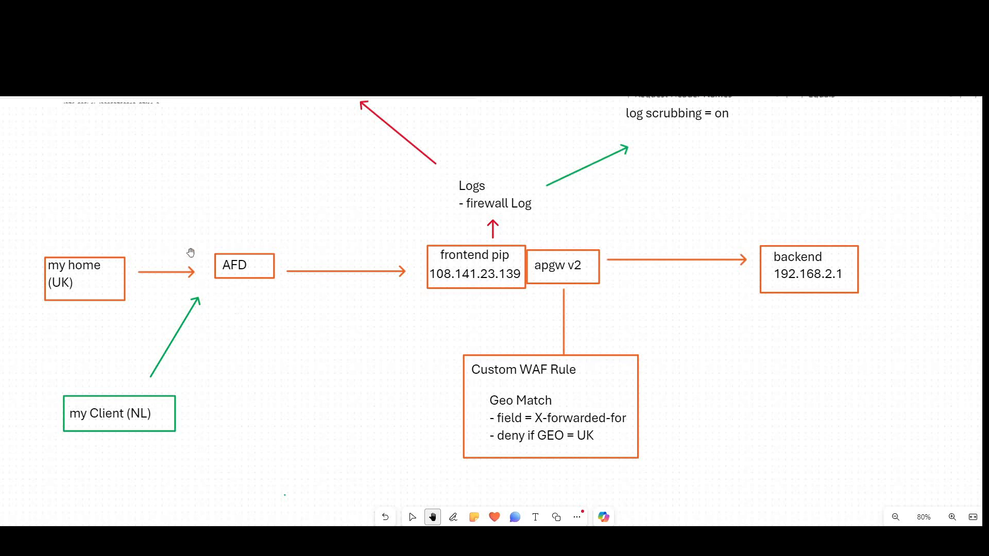
{"action": "mouse_move", "coordinate": [259, 302]}
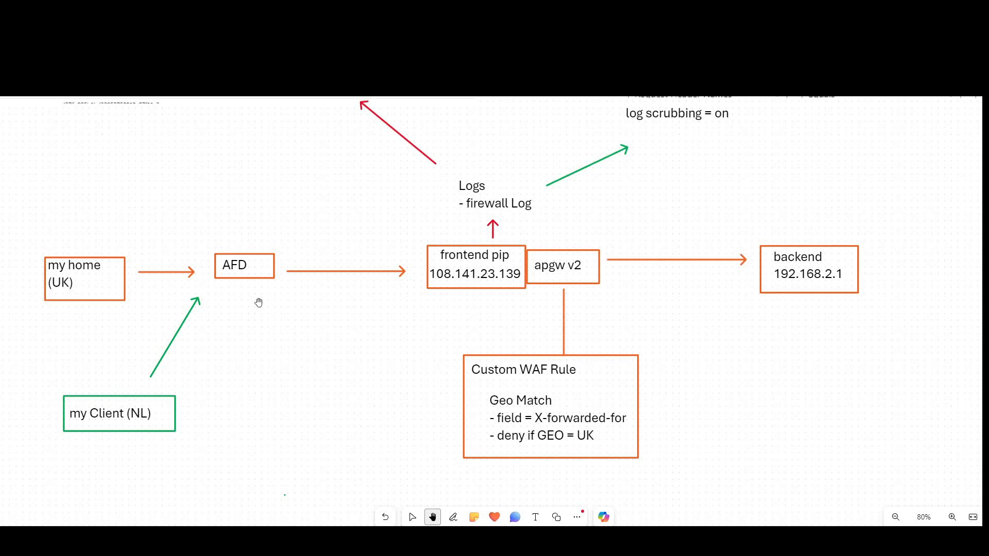
{"action": "mouse_move", "coordinate": [247, 253]}
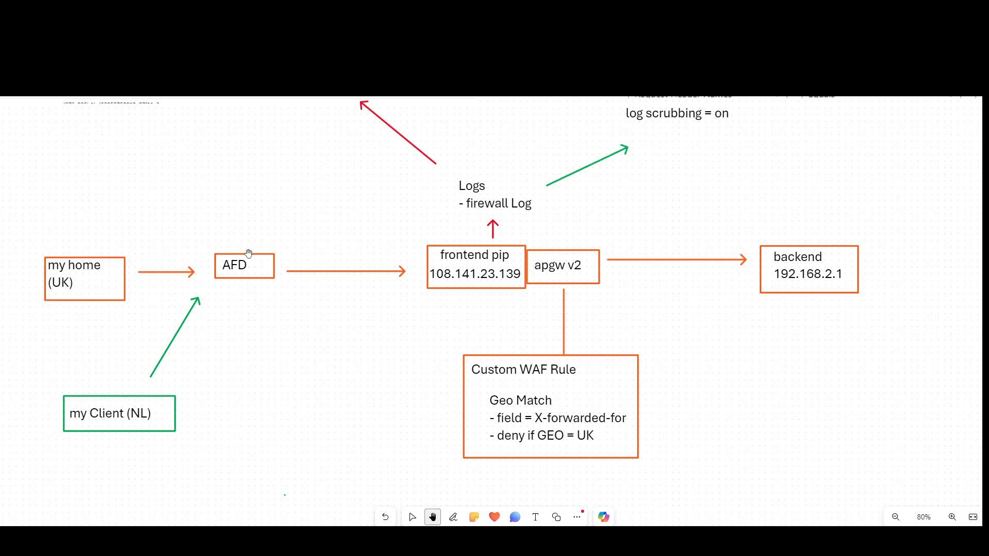
{"action": "mouse_move", "coordinate": [339, 236]}
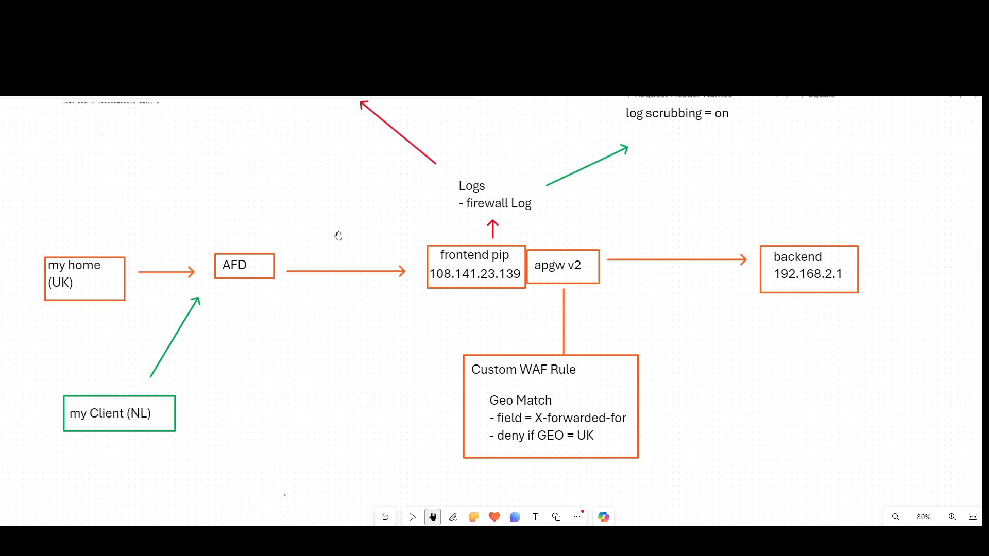
{"action": "mouse_move", "coordinate": [458, 245]}
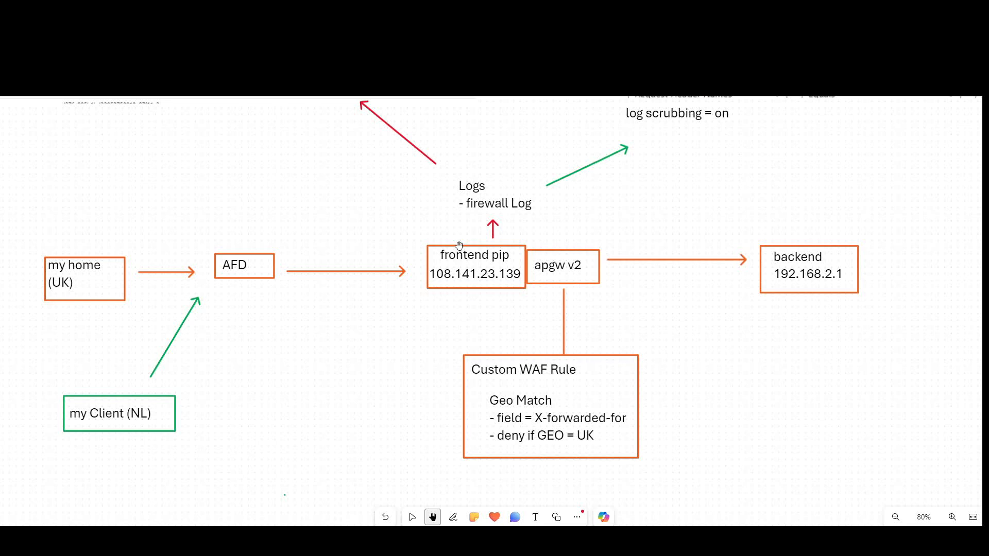
{"action": "mouse_move", "coordinate": [210, 239]}
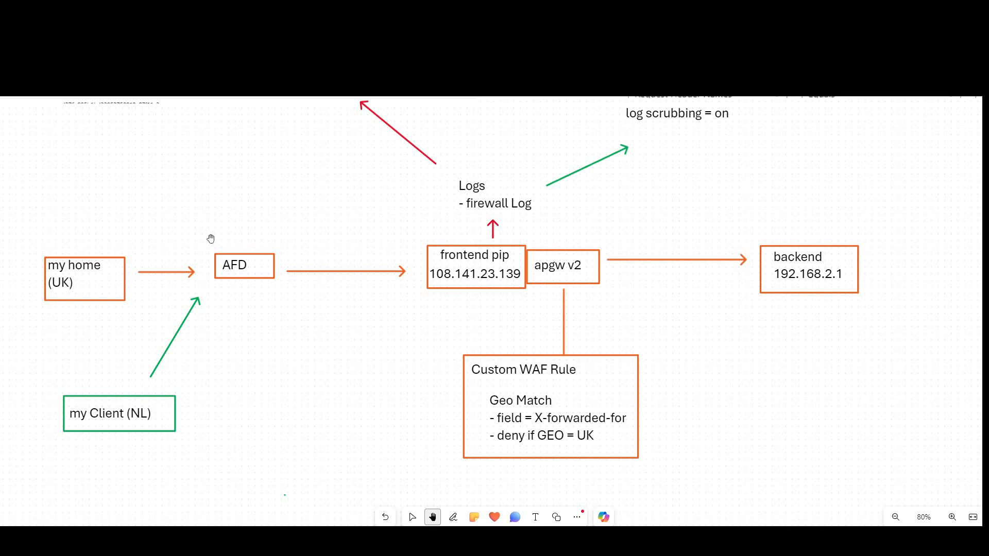
{"action": "mouse_move", "coordinate": [256, 267]}
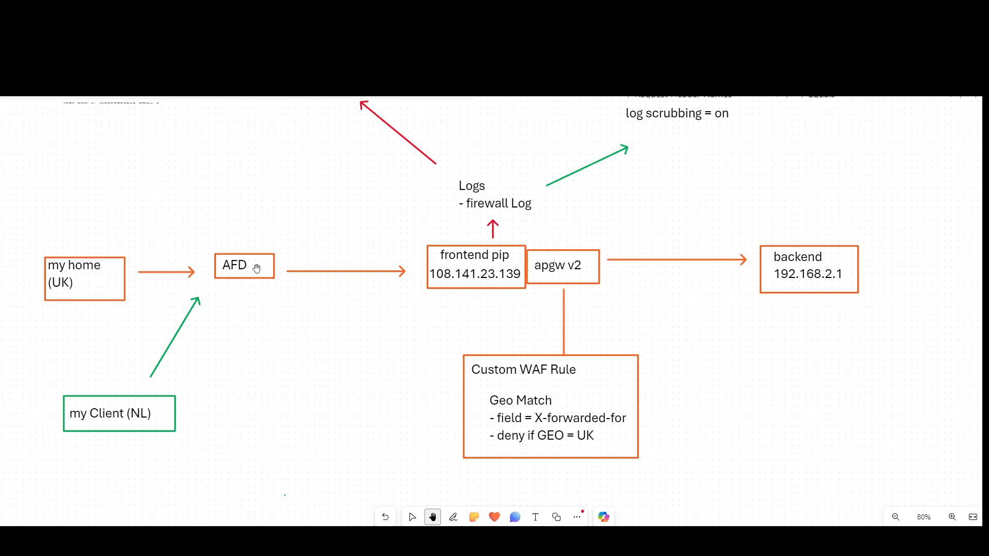
{"action": "mouse_move", "coordinate": [275, 271]}
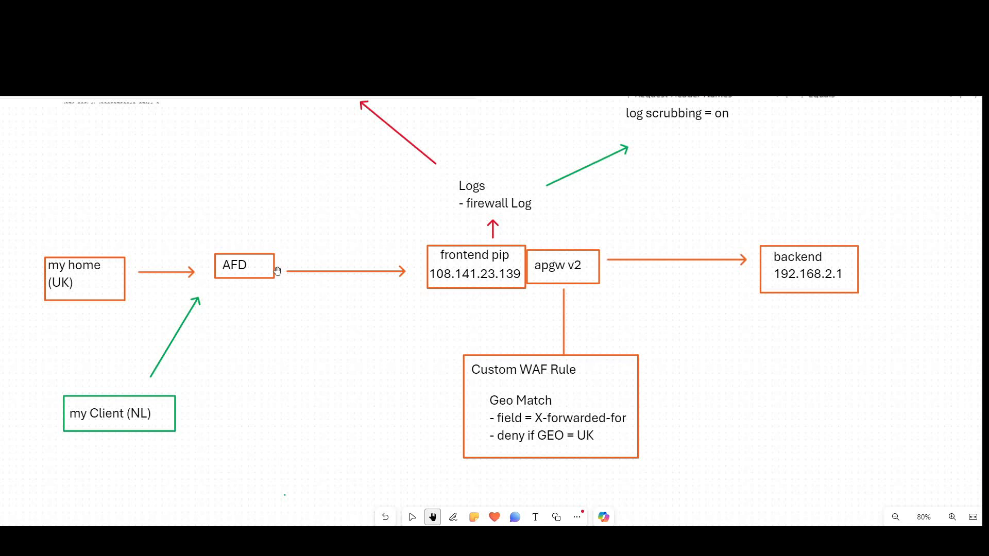
{"action": "mouse_move", "coordinate": [260, 256]}
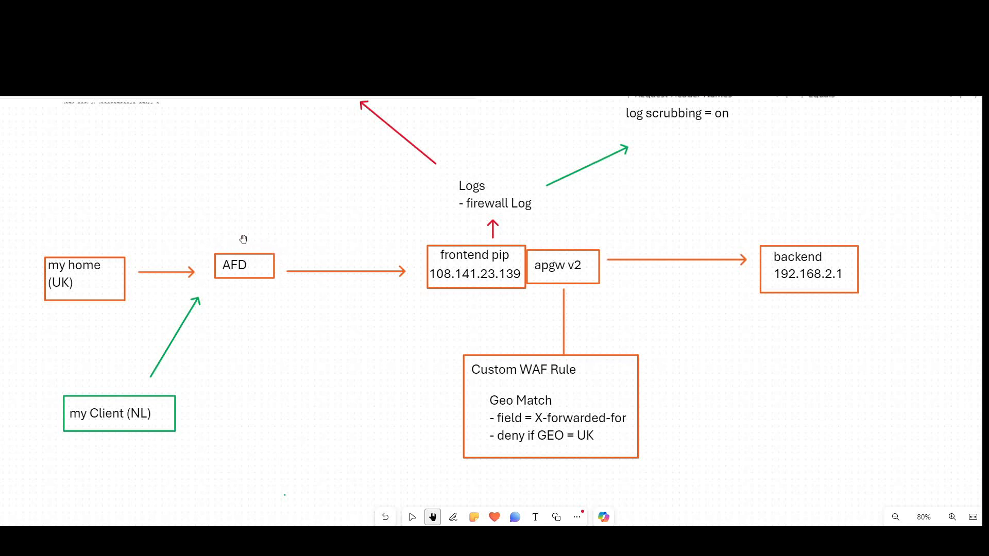
{"action": "mouse_move", "coordinate": [256, 197]}
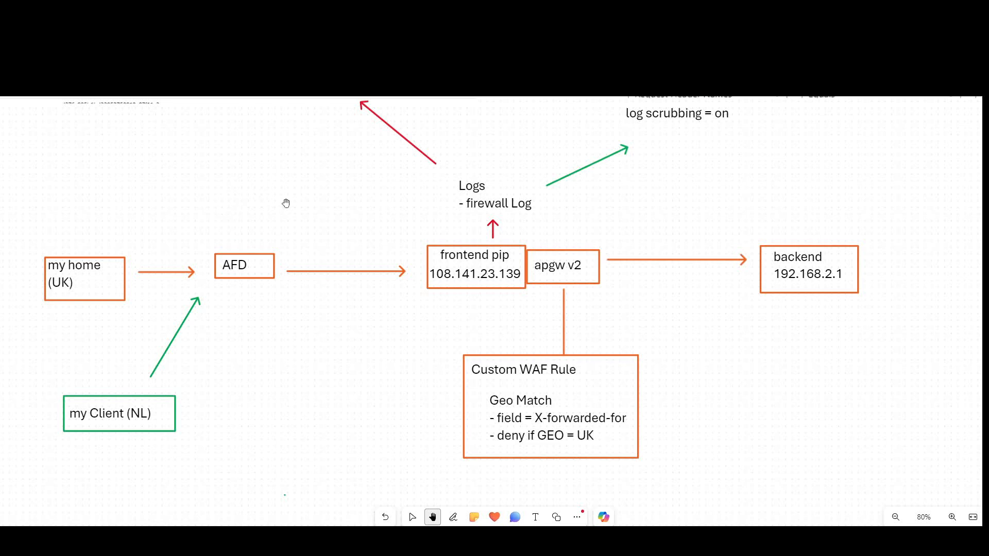
{"action": "mouse_move", "coordinate": [471, 343]}
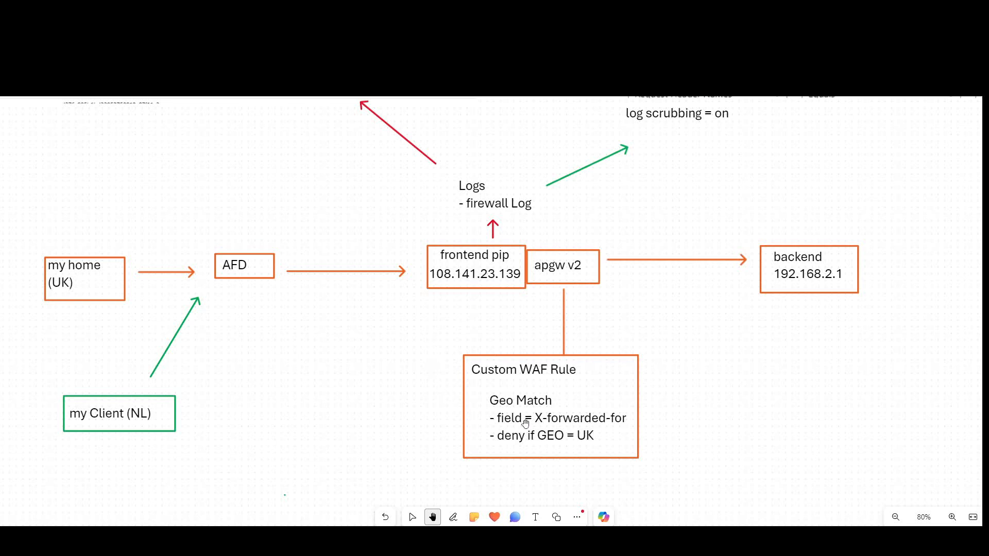
{"action": "mouse_move", "coordinate": [448, 385]}
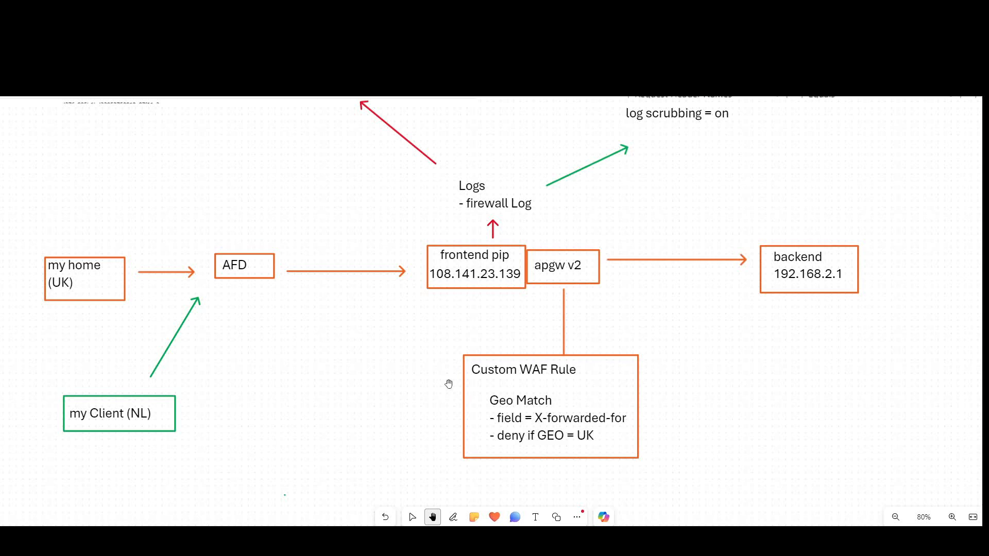
{"action": "mouse_move", "coordinate": [538, 390]}
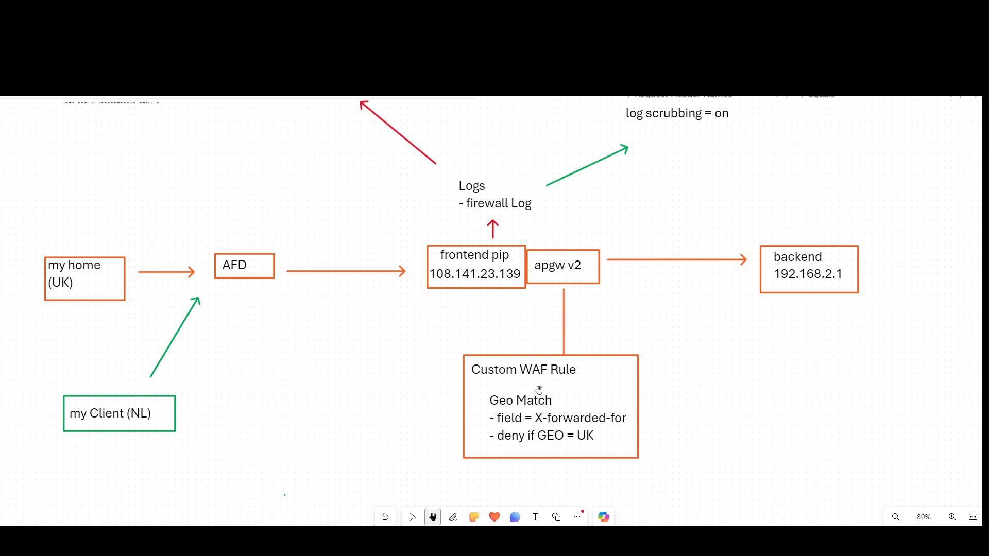
{"action": "mouse_move", "coordinate": [639, 367]}
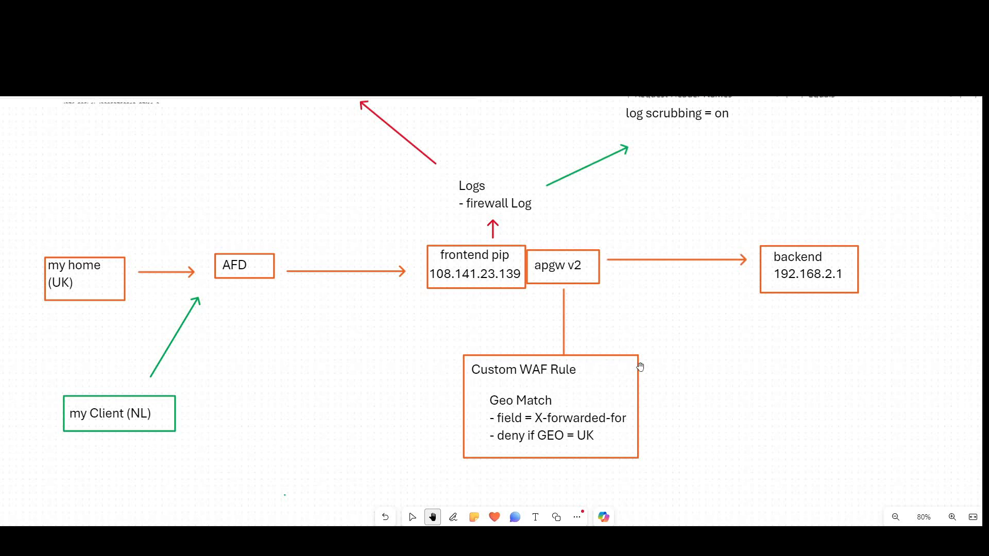
{"action": "mouse_move", "coordinate": [520, 225]}
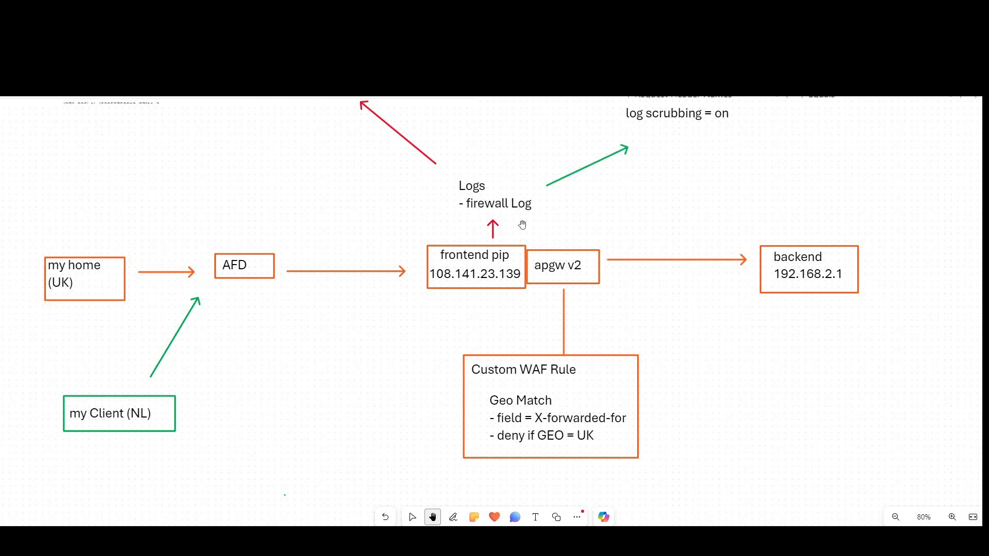
{"action": "mouse_move", "coordinate": [544, 420]}
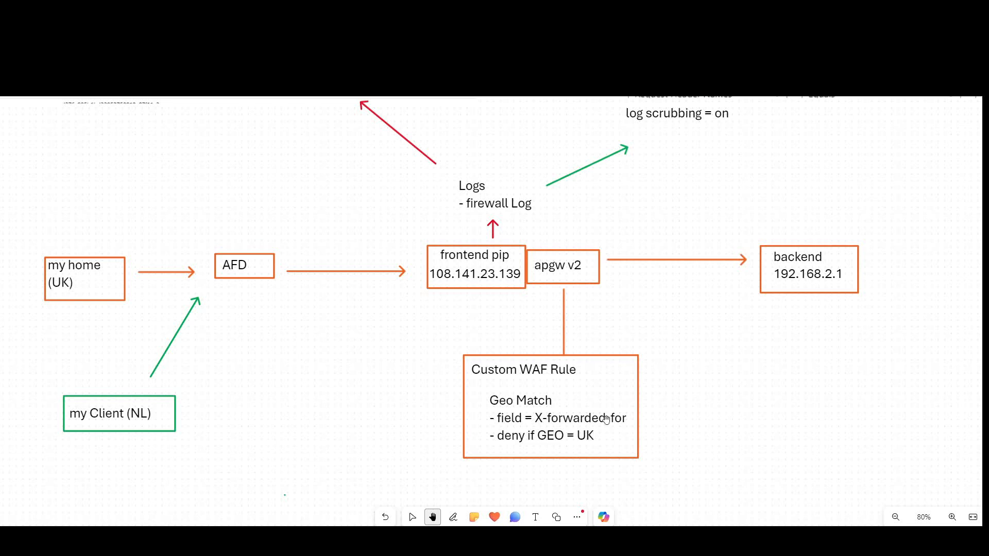
{"action": "mouse_move", "coordinate": [602, 398]}
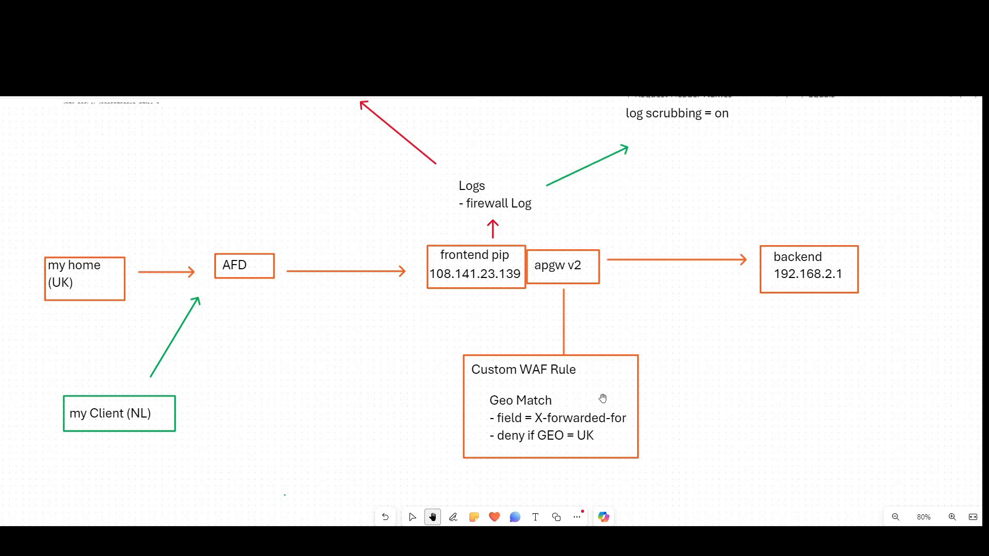
{"action": "mouse_move", "coordinate": [247, 388]}
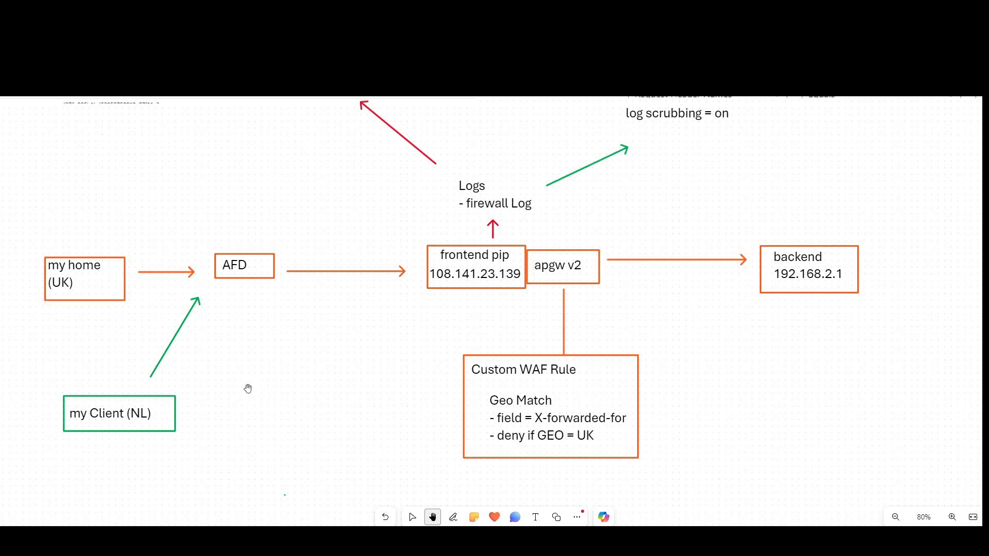
{"action": "mouse_move", "coordinate": [242, 378]}
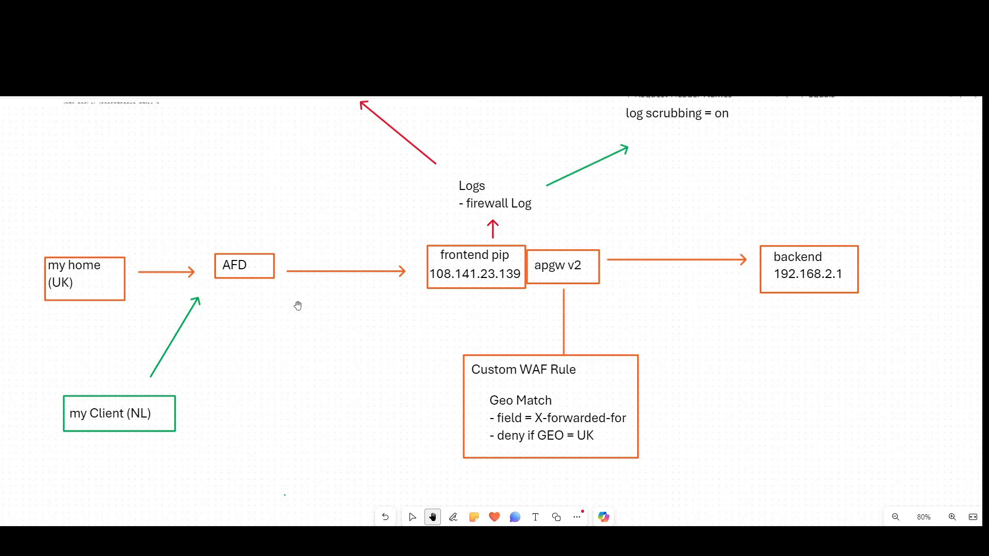
{"action": "mouse_move", "coordinate": [431, 288]}
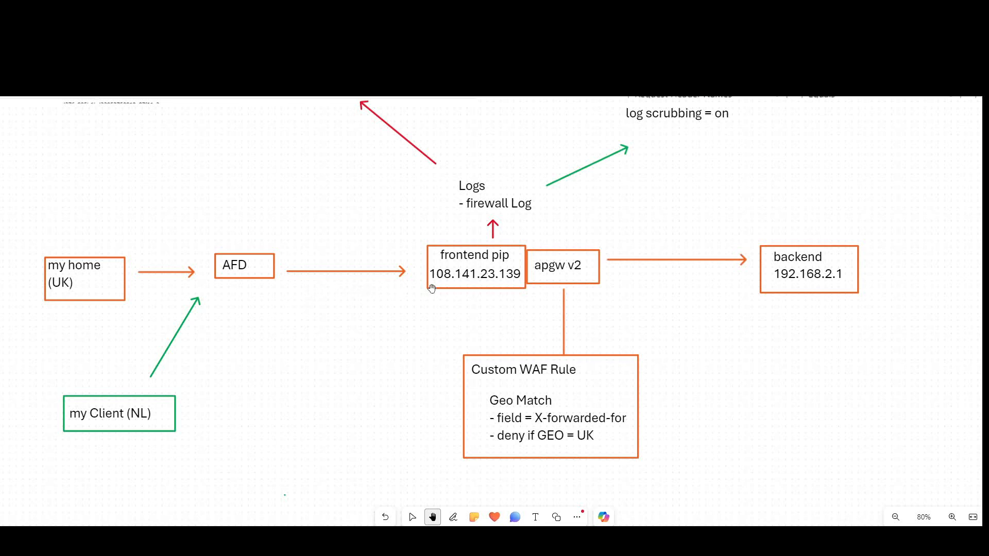
{"action": "mouse_move", "coordinate": [546, 284]}
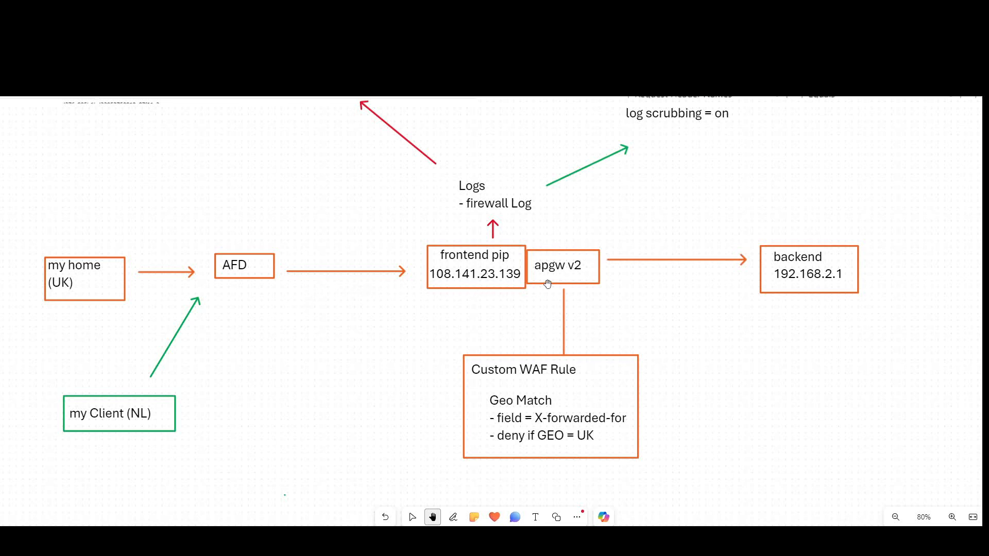
{"action": "mouse_move", "coordinate": [574, 404]}
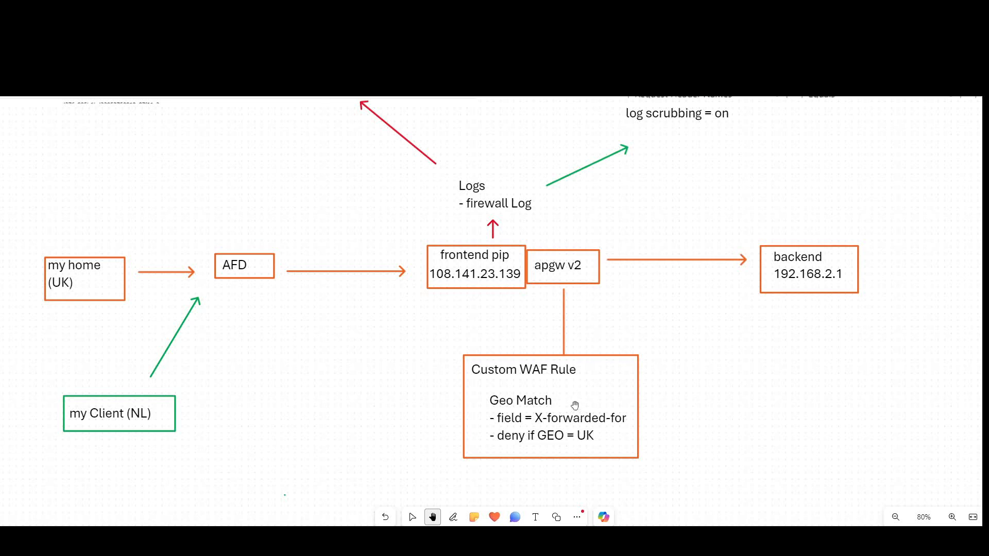
{"action": "mouse_move", "coordinate": [508, 225]}
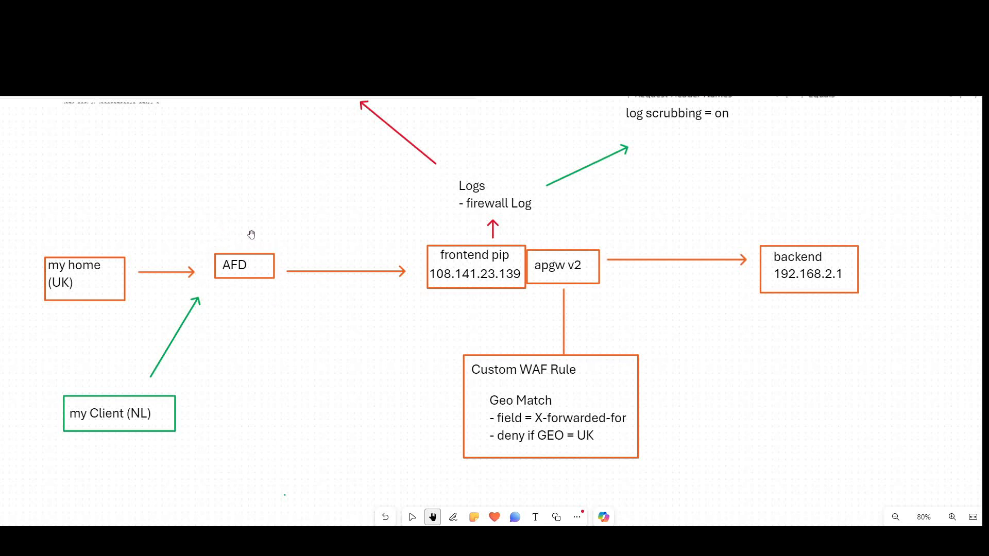
{"action": "mouse_move", "coordinate": [263, 228]}
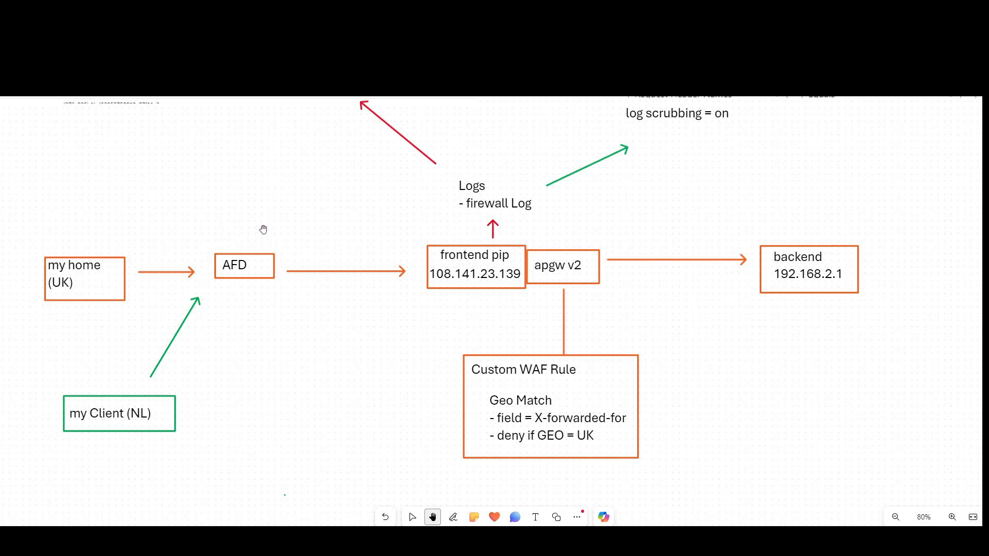
{"action": "mouse_move", "coordinate": [259, 244]}
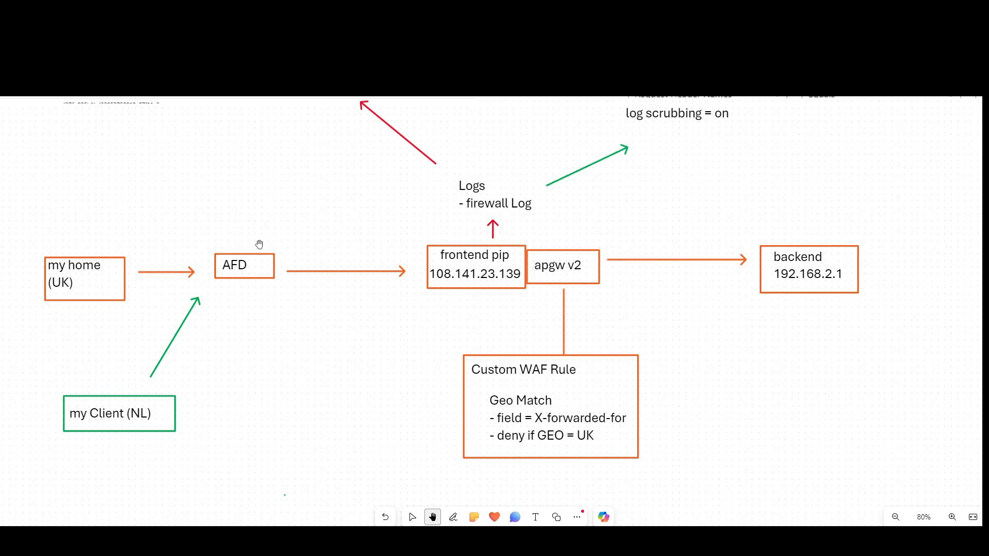
{"action": "mouse_move", "coordinate": [259, 263]}
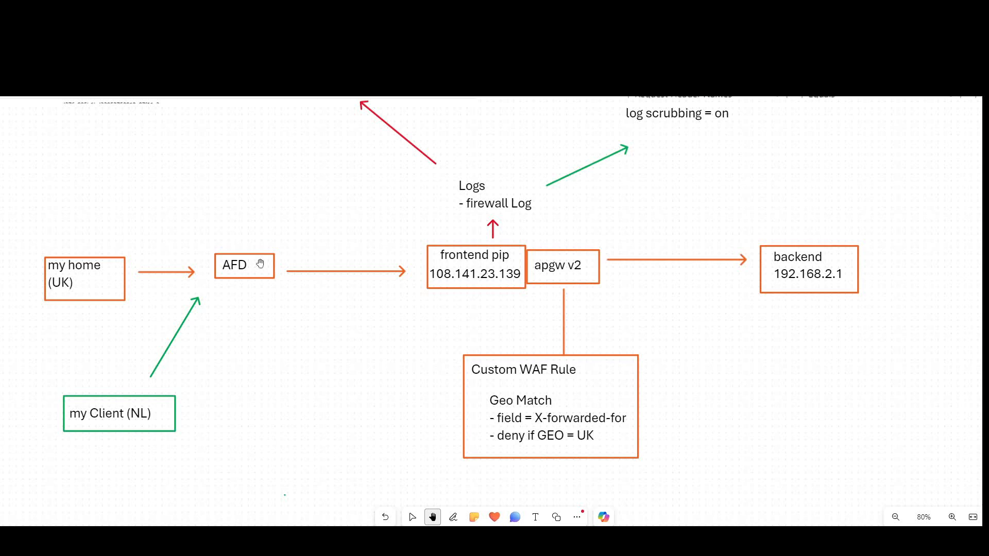
{"action": "mouse_move", "coordinate": [459, 271]}
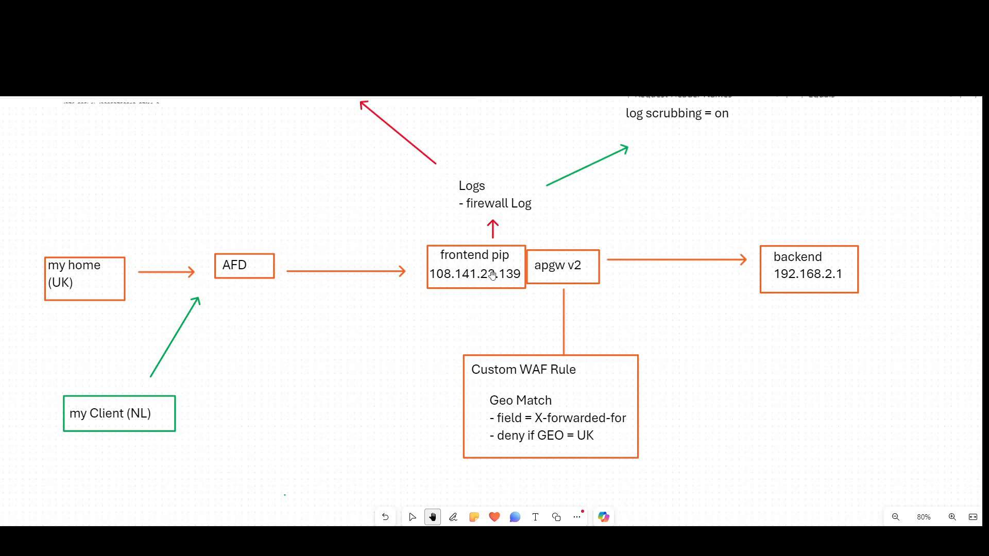
{"action": "mouse_move", "coordinate": [797, 267]}
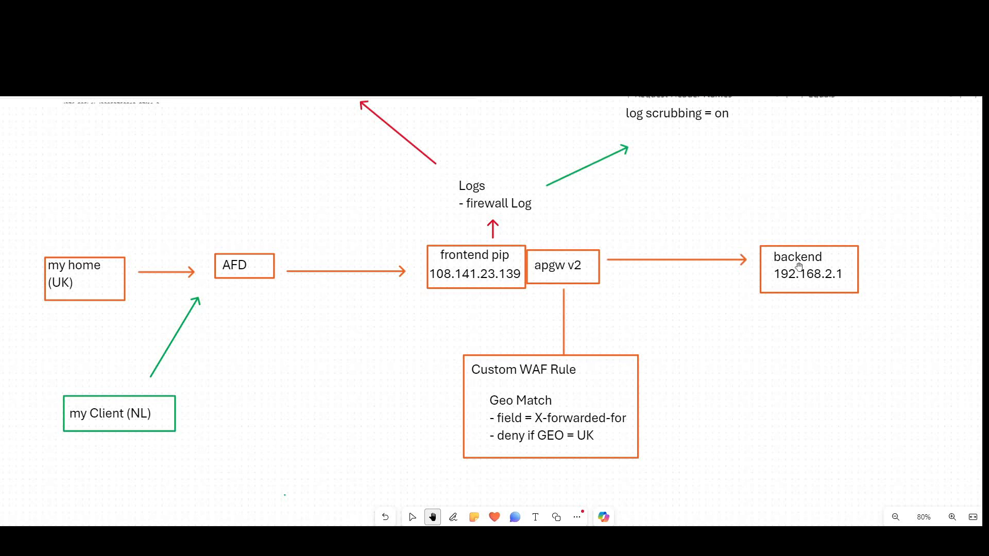
{"action": "mouse_move", "coordinate": [813, 277]}
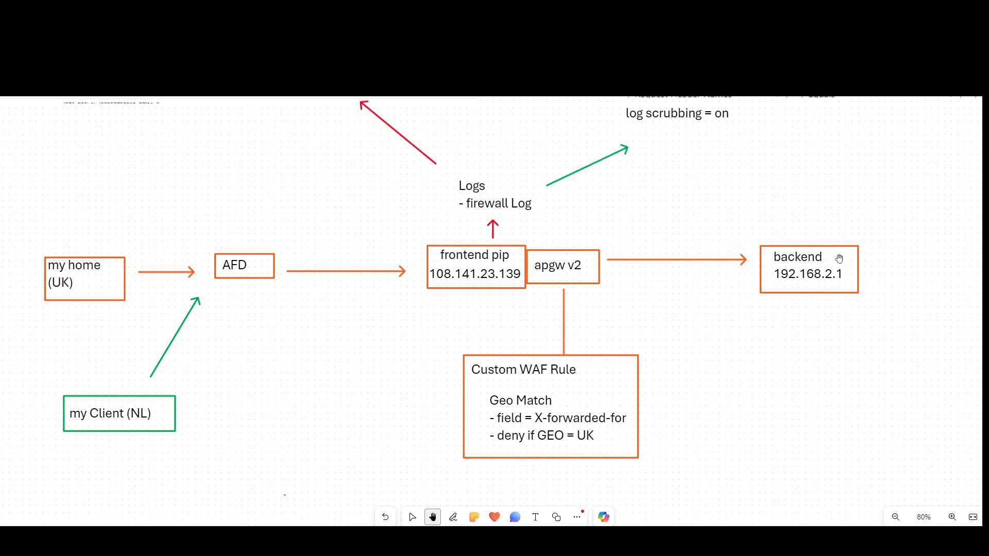
{"action": "mouse_move", "coordinate": [832, 260]}
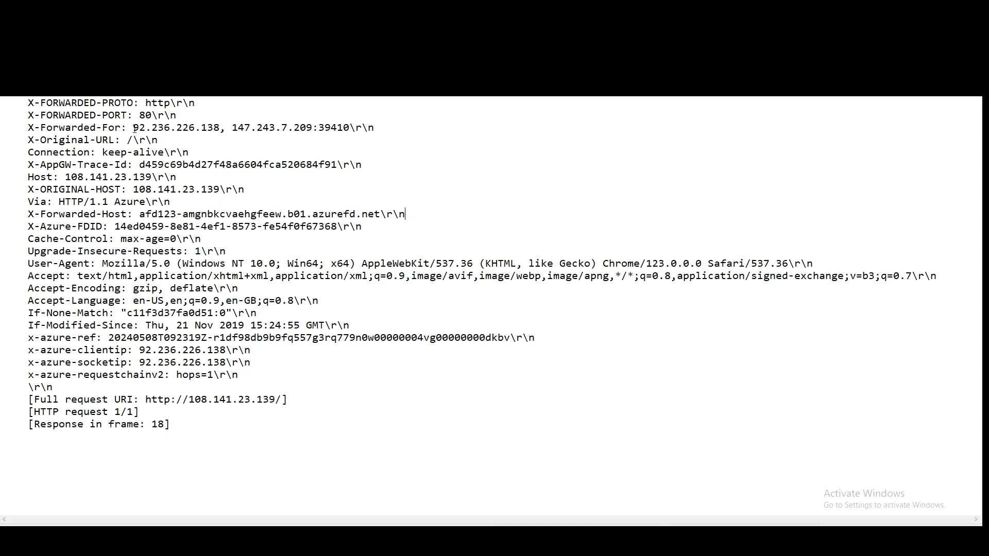
- Highlight the second client address in the captured request's X-Forwarded-For header line
{"action": "double_click", "coordinate": [177, 127]}
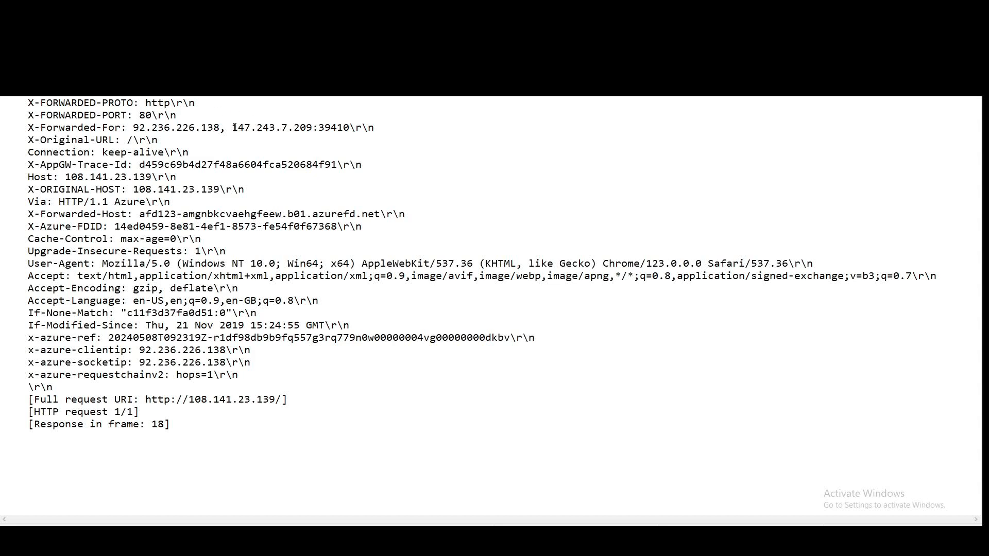
{"action": "left_click_drag", "start_coordinate": [231, 126], "coordinate": [328, 126]}
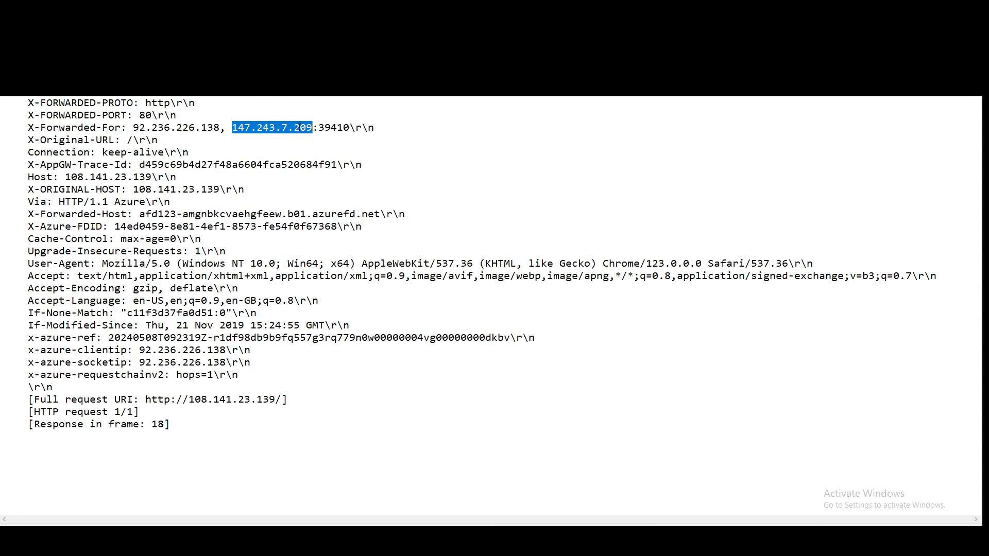
{"action": "mouse_move", "coordinate": [478, 157]}
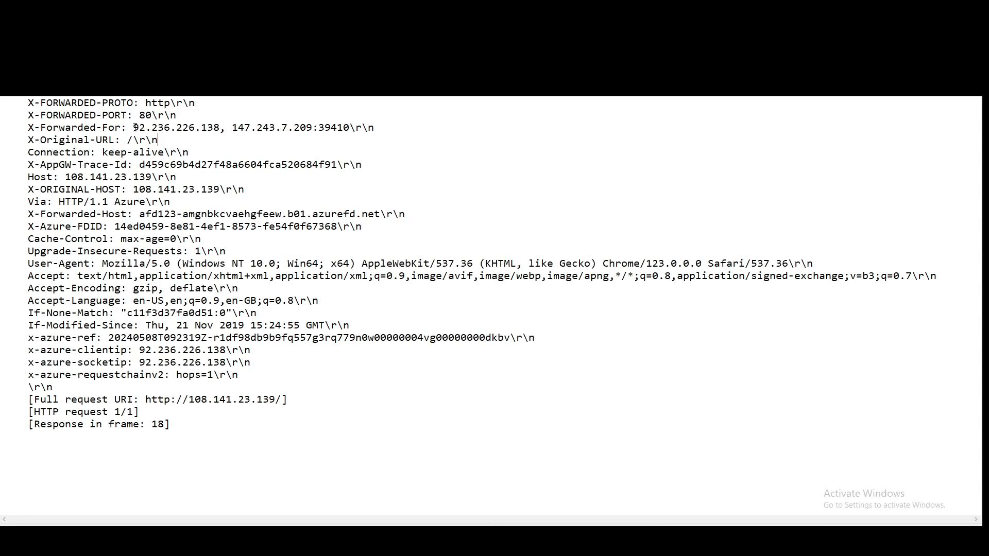
{"action": "double_click", "coordinate": [175, 127]}
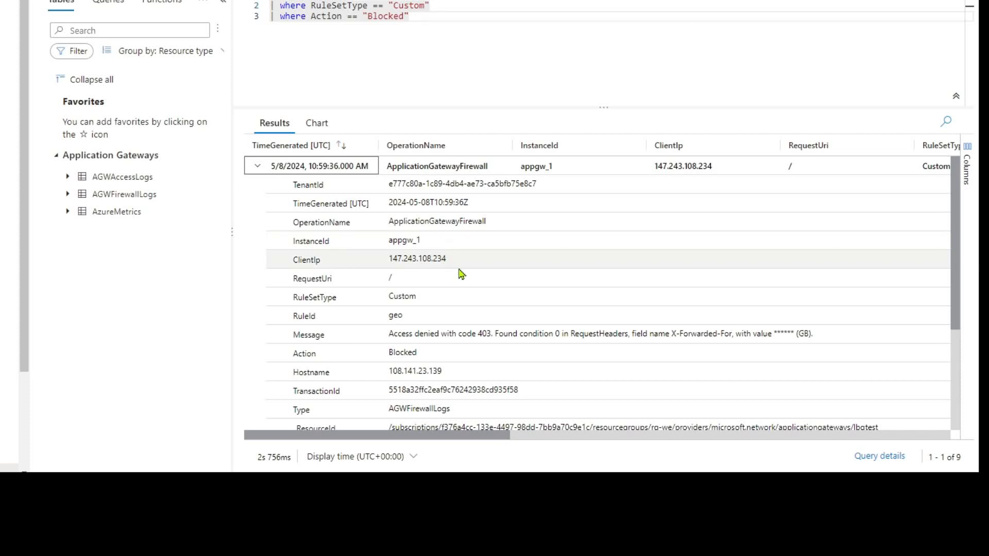
{"action": "mouse_move", "coordinate": [339, 267]}
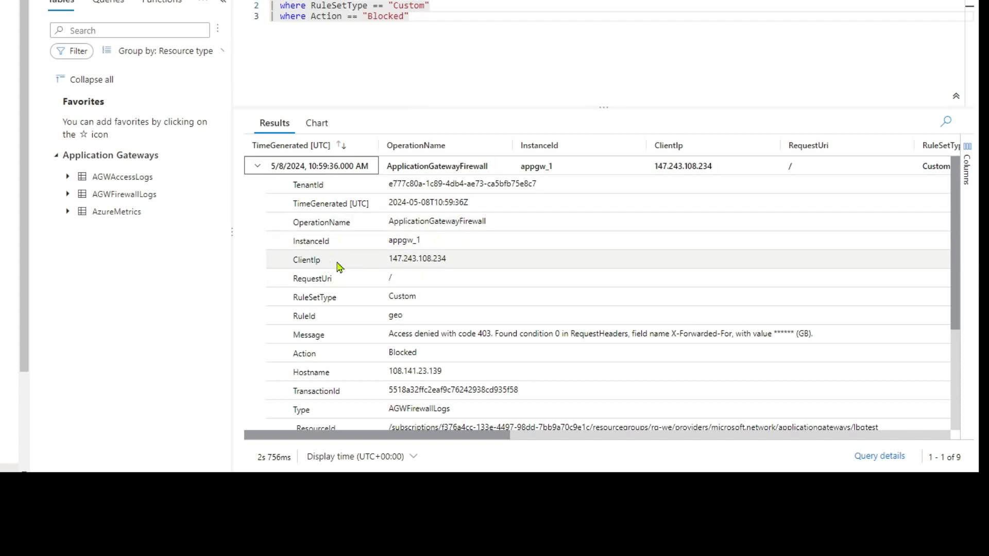
{"action": "mouse_move", "coordinate": [384, 268]}
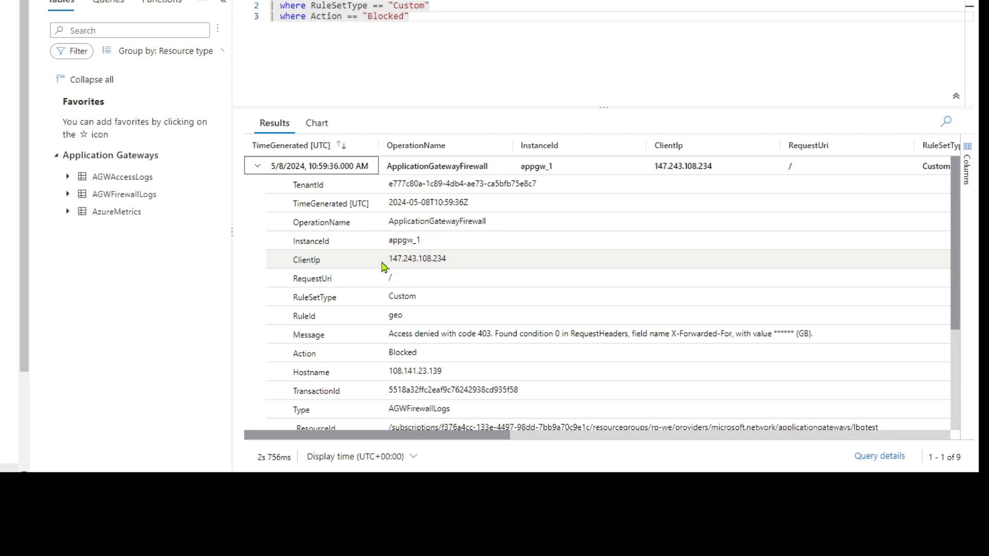
{"action": "mouse_move", "coordinate": [422, 261]}
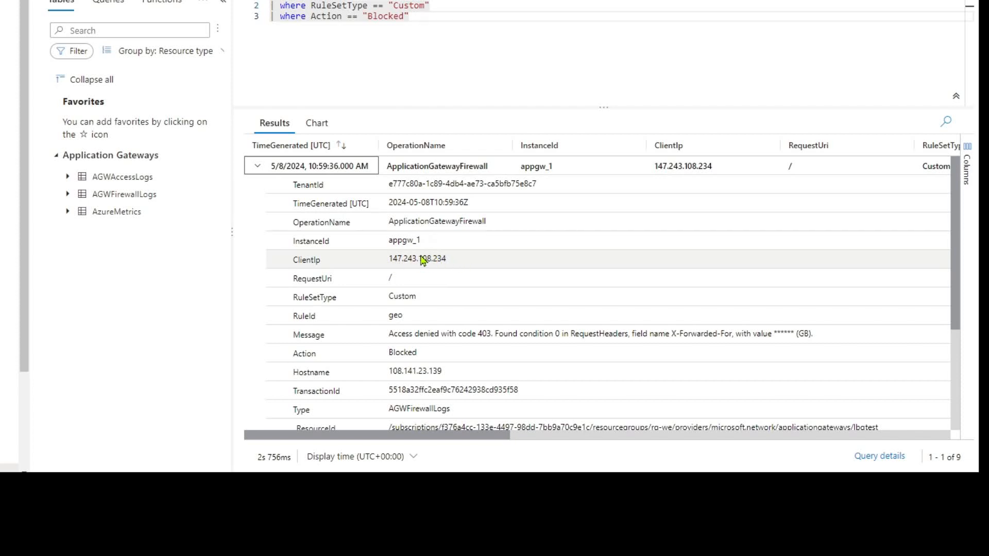
{"action": "mouse_move", "coordinate": [421, 270]}
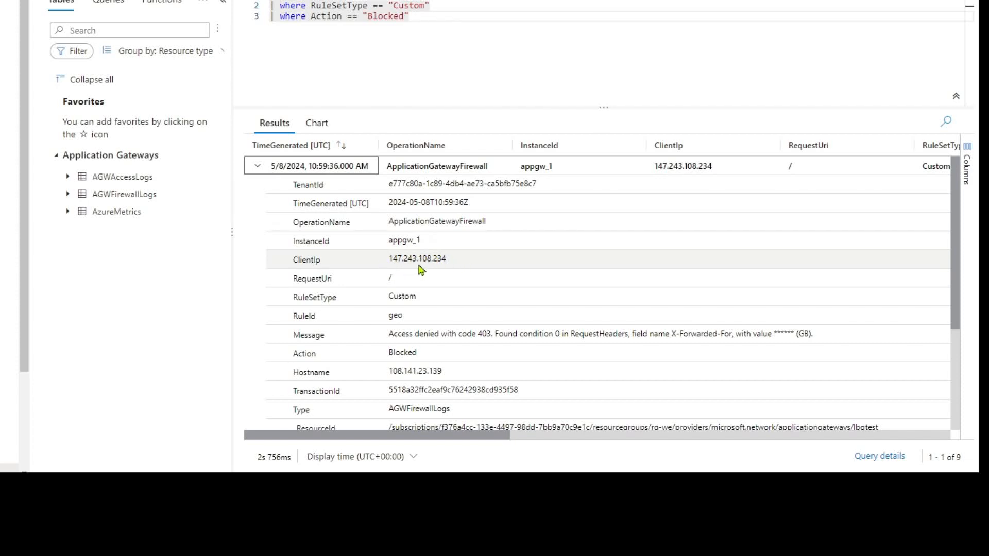
{"action": "mouse_move", "coordinate": [416, 259]}
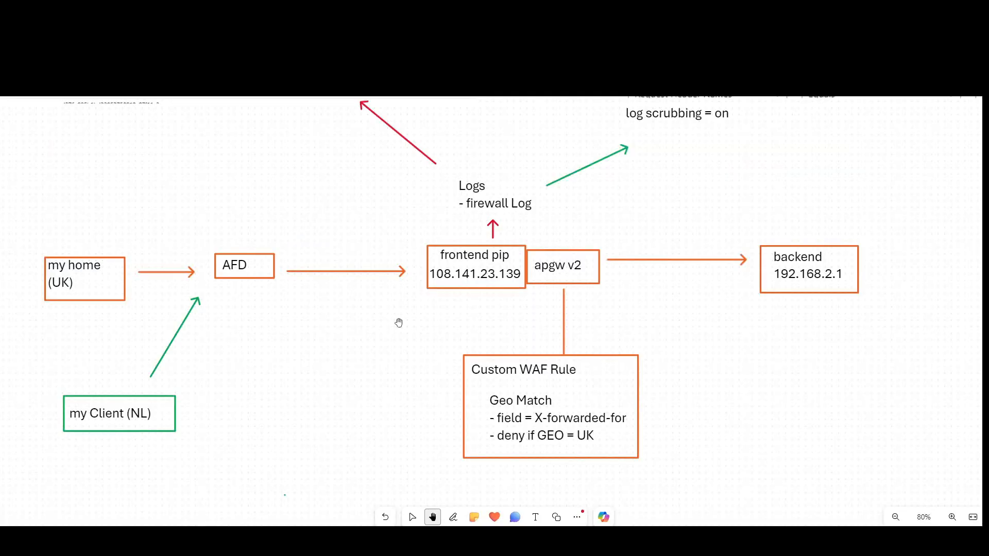
{"action": "mouse_move", "coordinate": [351, 329]}
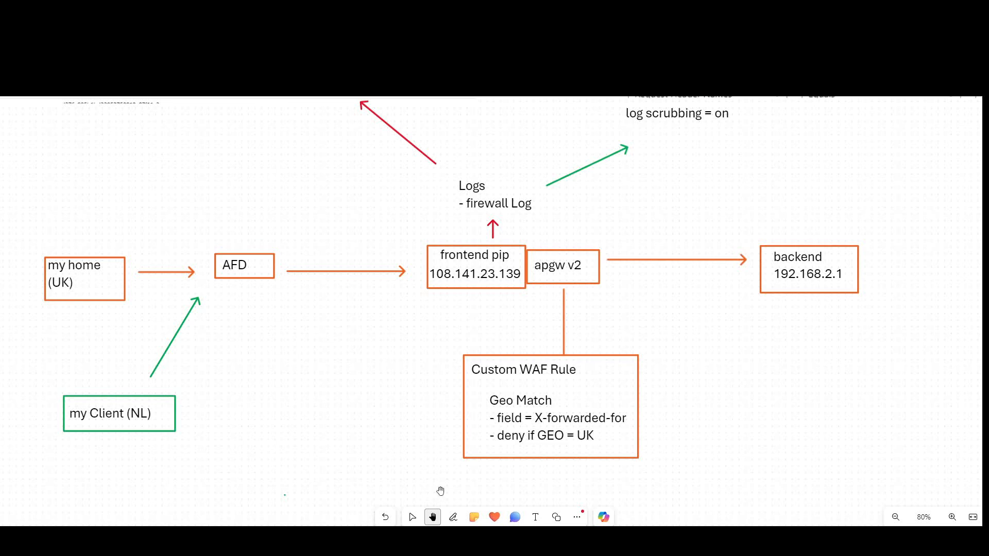
{"action": "left_click", "coordinate": [452, 517]}
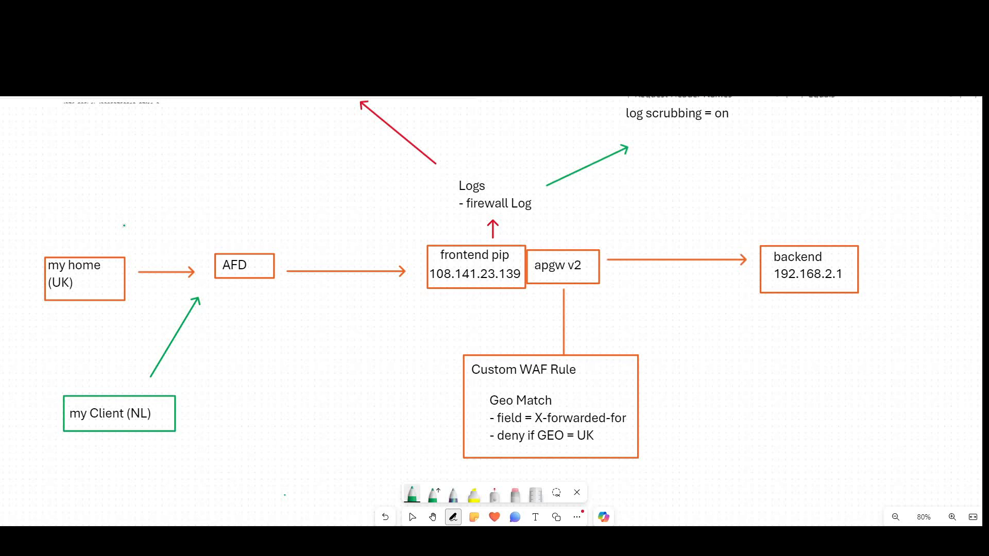
{"action": "left_click_drag", "start_coordinate": [340, 345], "coordinate": [410, 292]}
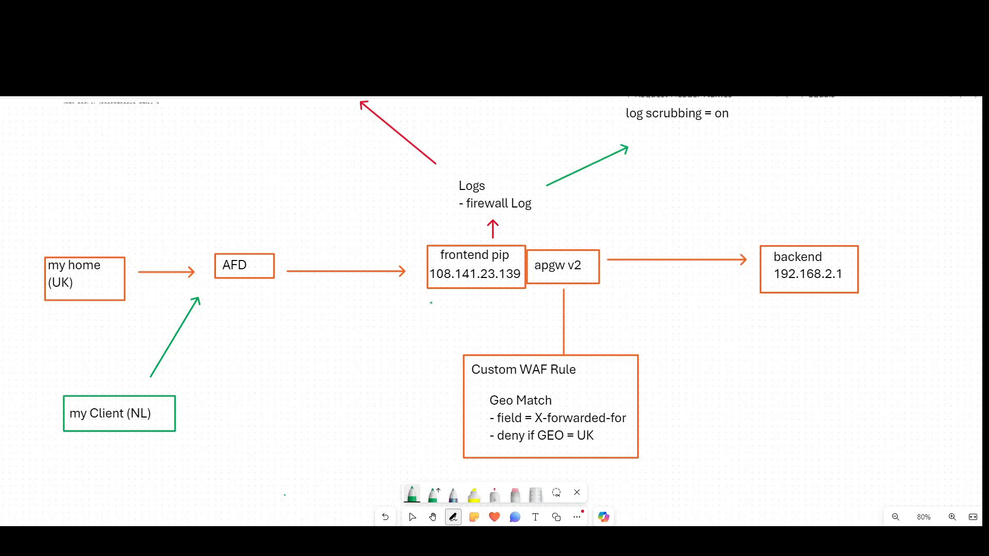
{"action": "left_click_drag", "start_coordinate": [378, 224], "coordinate": [419, 249]}
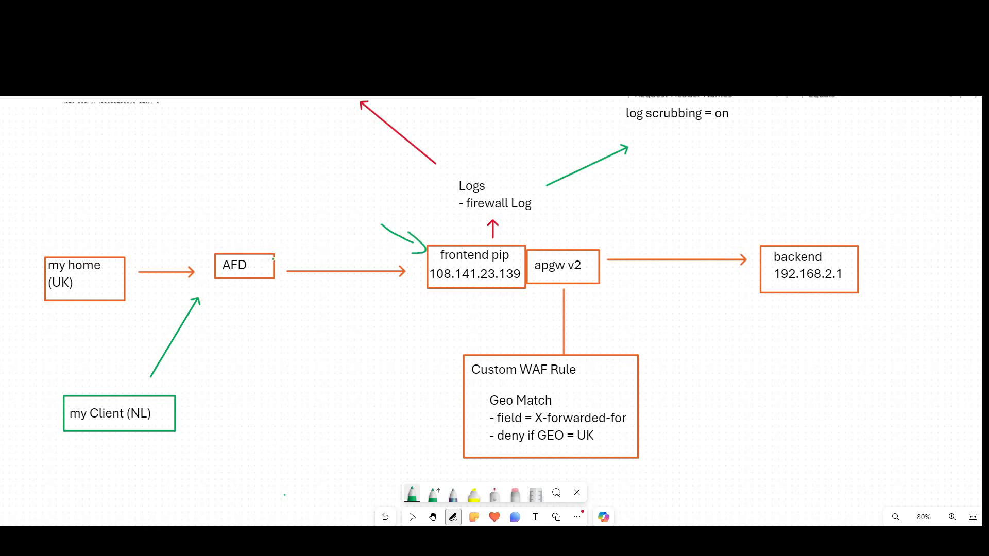
{"action": "left_click_drag", "start_coordinate": [281, 233], "coordinate": [297, 274]}
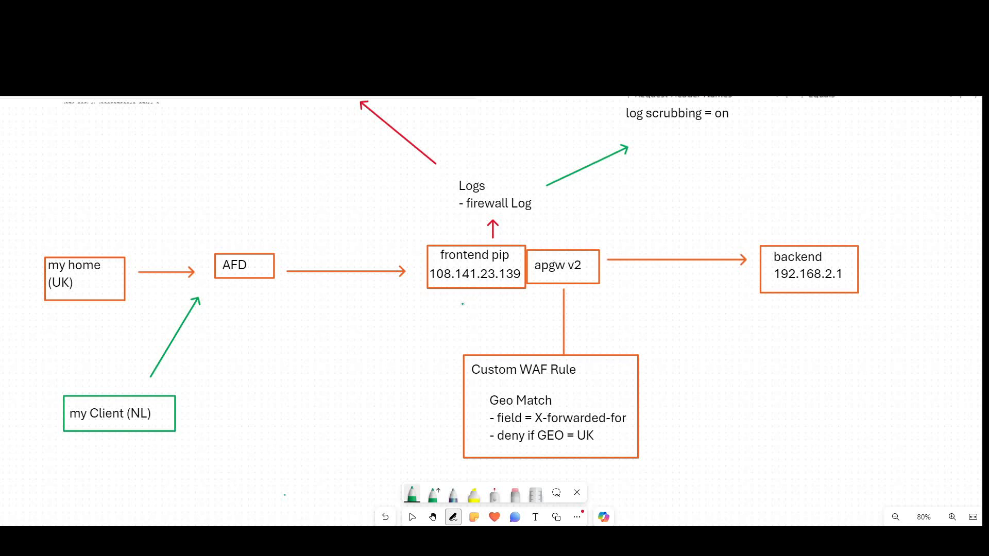
{"action": "left_click_drag", "start_coordinate": [424, 368], "coordinate": [437, 350]}
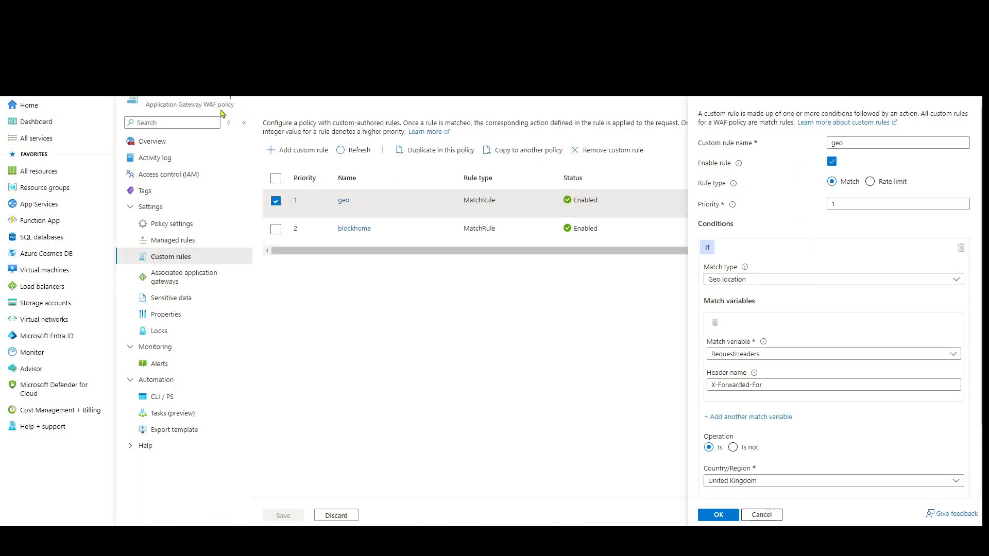
- Review the geo rule conditions, restoring the header name to X-Forwarded-For and keeping United Kingdom matched
{"action": "scroll", "scroll_direction": "down", "scroll_amount": 3}
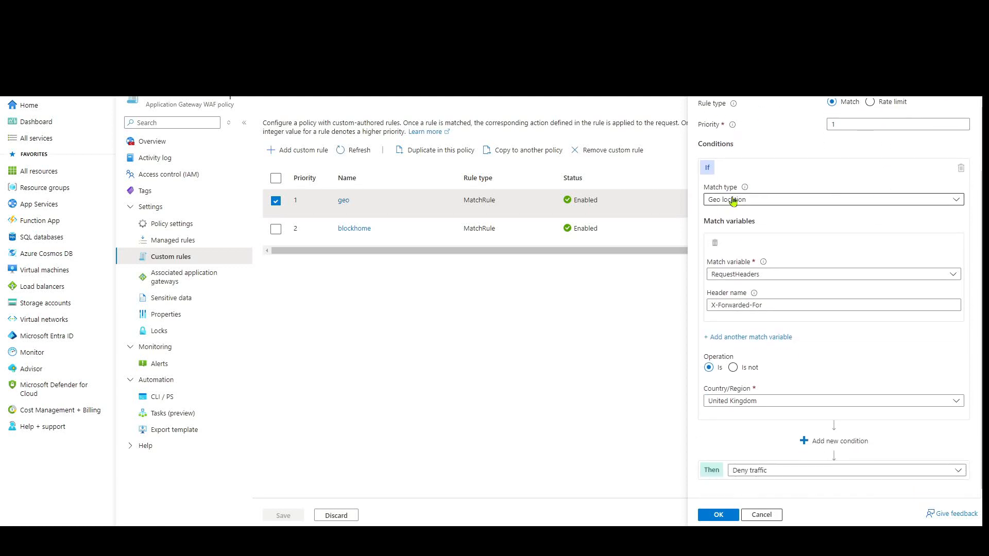
{"action": "mouse_move", "coordinate": [745, 208]}
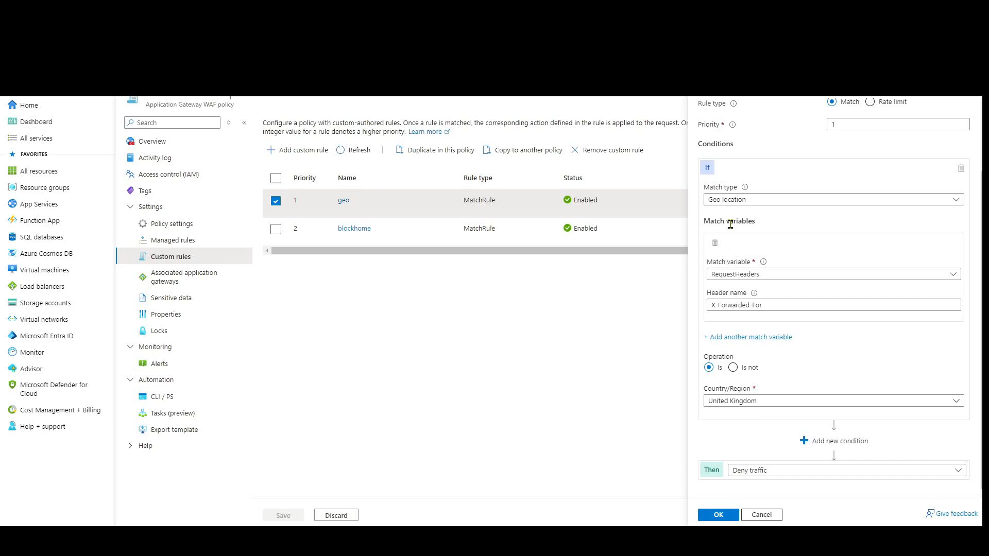
{"action": "mouse_move", "coordinate": [730, 222]}
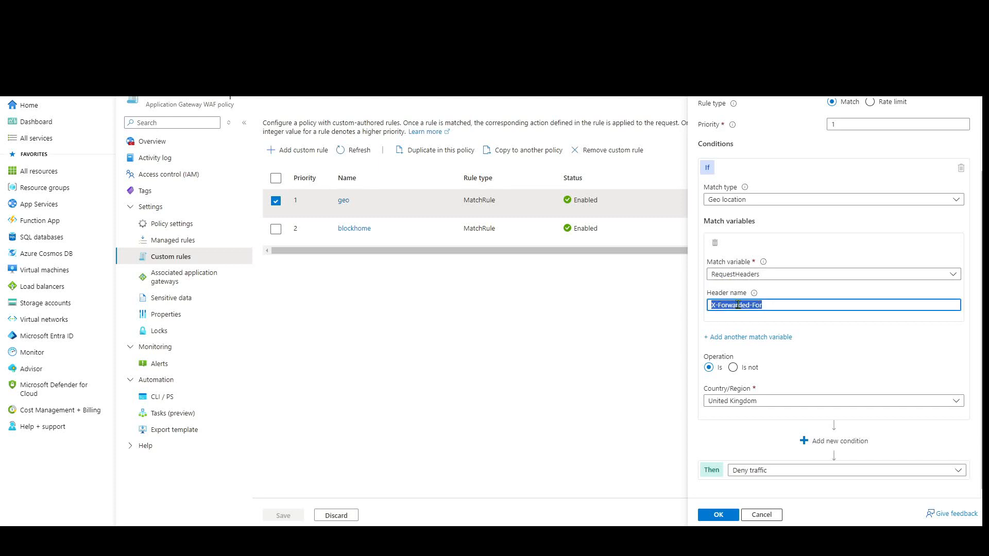
{"action": "type", "text": "true-client-up"}
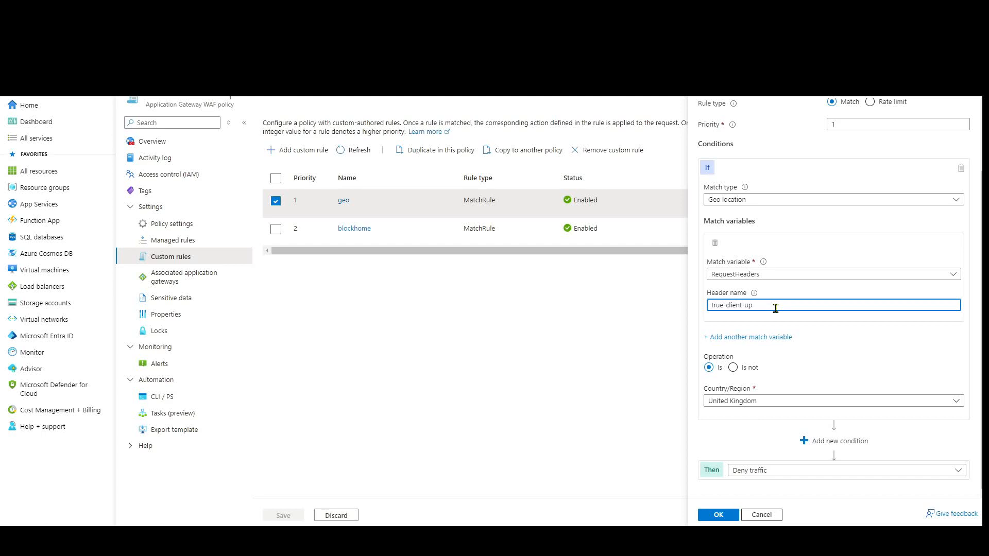
{"action": "type", "text": "X-Forwarded-For"}
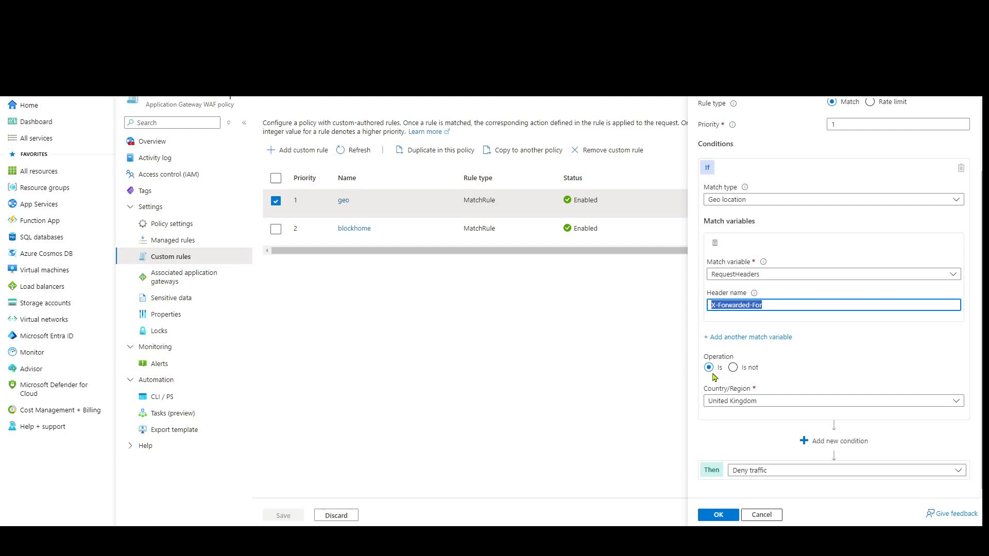
{"action": "left_click", "coordinate": [708, 368]}
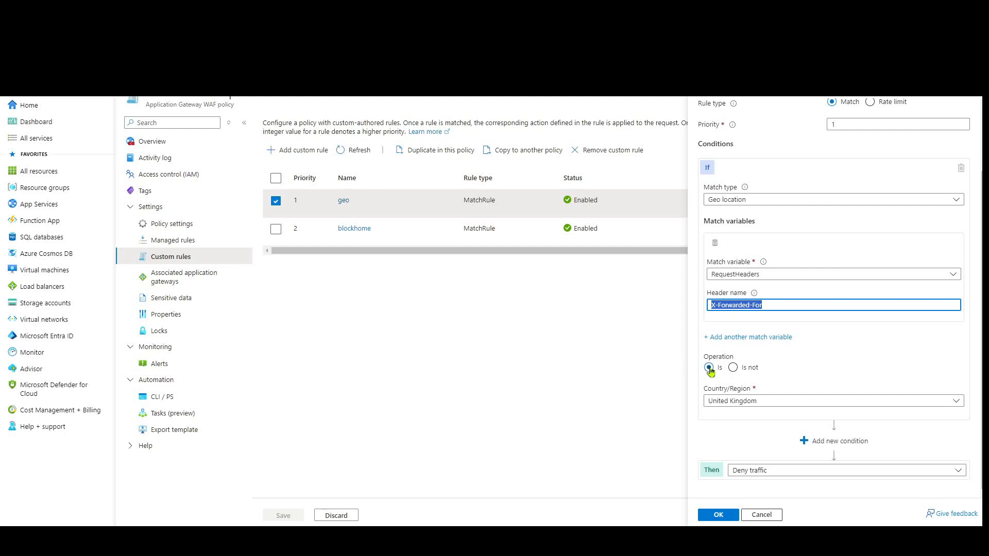
{"action": "left_click", "coordinate": [708, 368]}
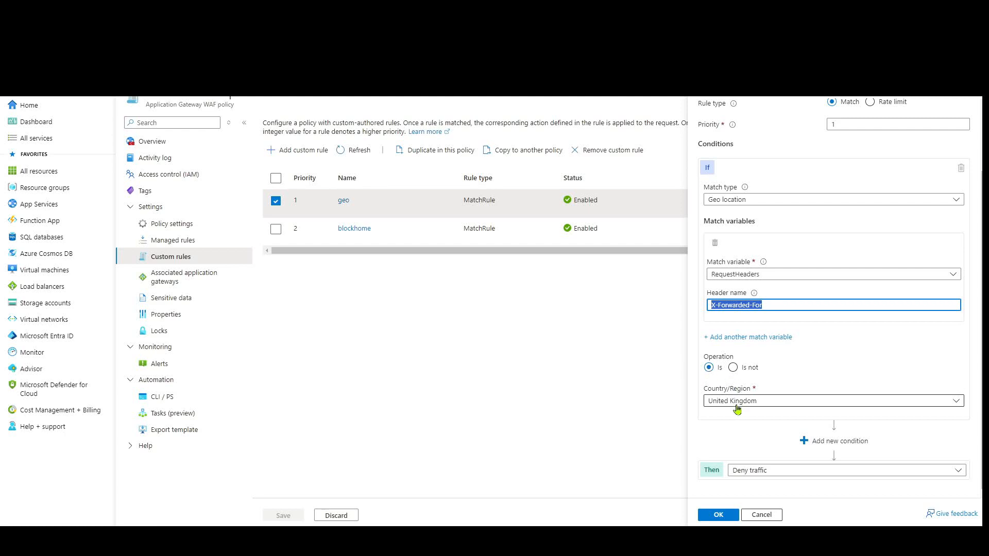
{"action": "mouse_move", "coordinate": [750, 409]}
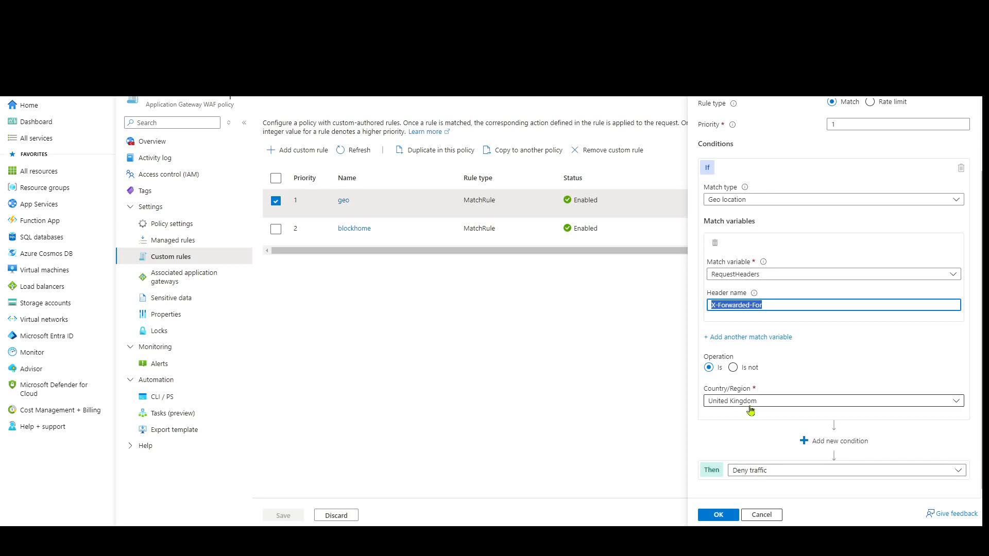
{"action": "mouse_move", "coordinate": [753, 409]}
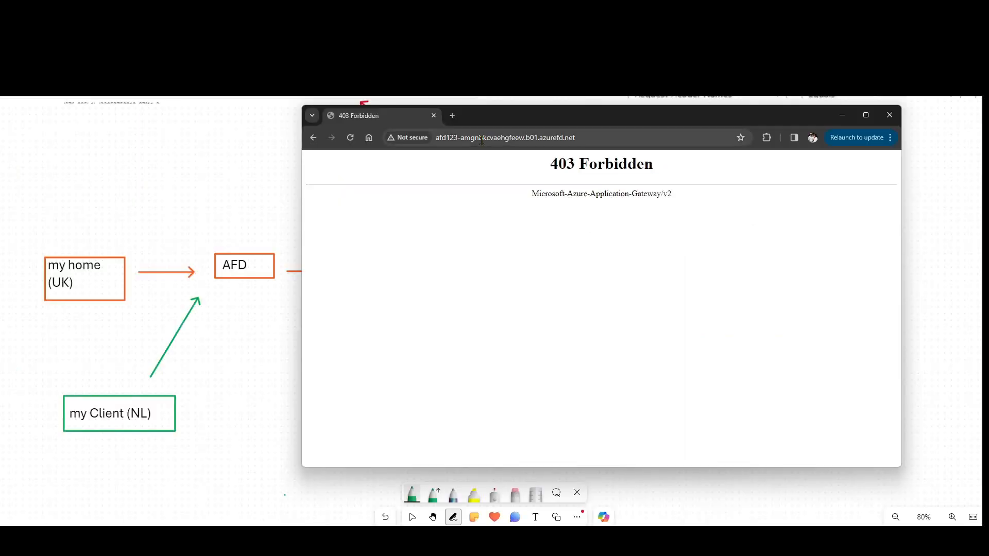
- Select the afd123 Front Door URL in Chrome's address bar
{"action": "left_click", "coordinate": [479, 137]}
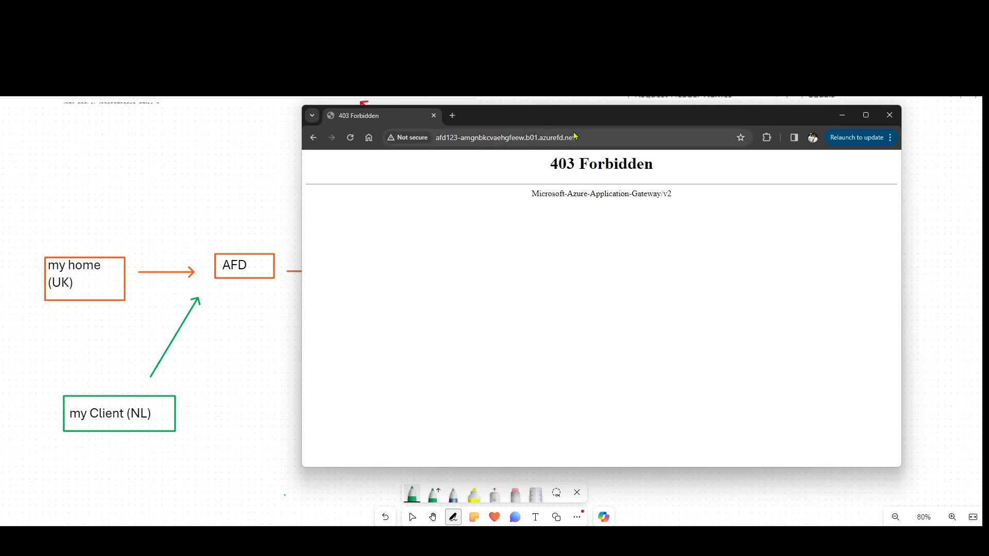
{"action": "double_click", "coordinate": [600, 163]}
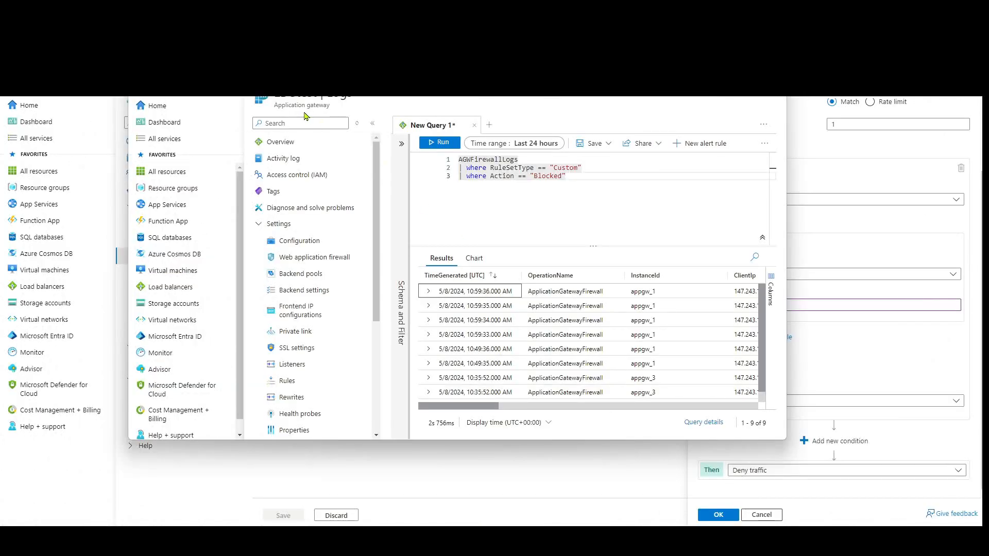
{"action": "mouse_move", "coordinate": [293, 331]}
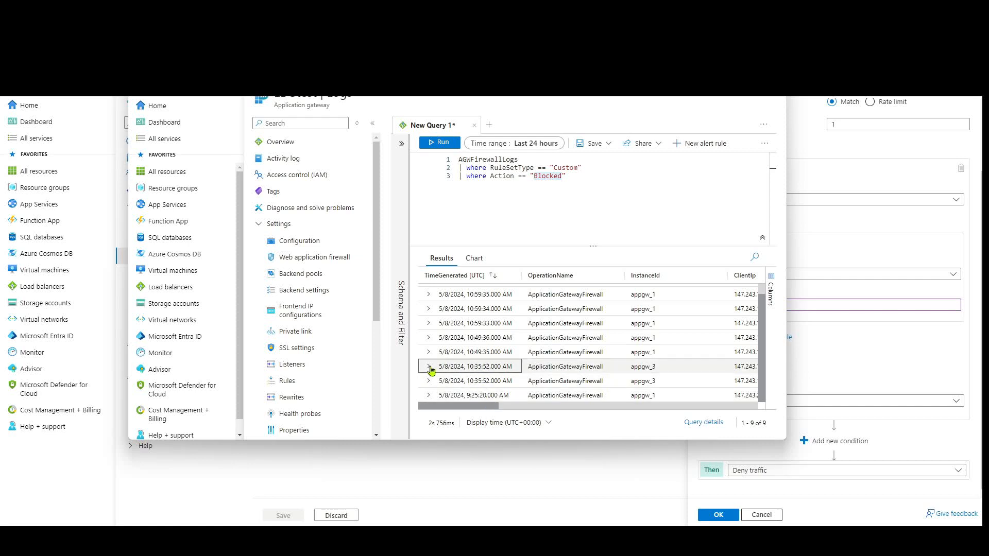
- Expand a blocked AGWFirewallLogs entry to reveal X-Forwarded-For 92.236.226.138 matched as GB
{"action": "left_click", "coordinate": [429, 367]}
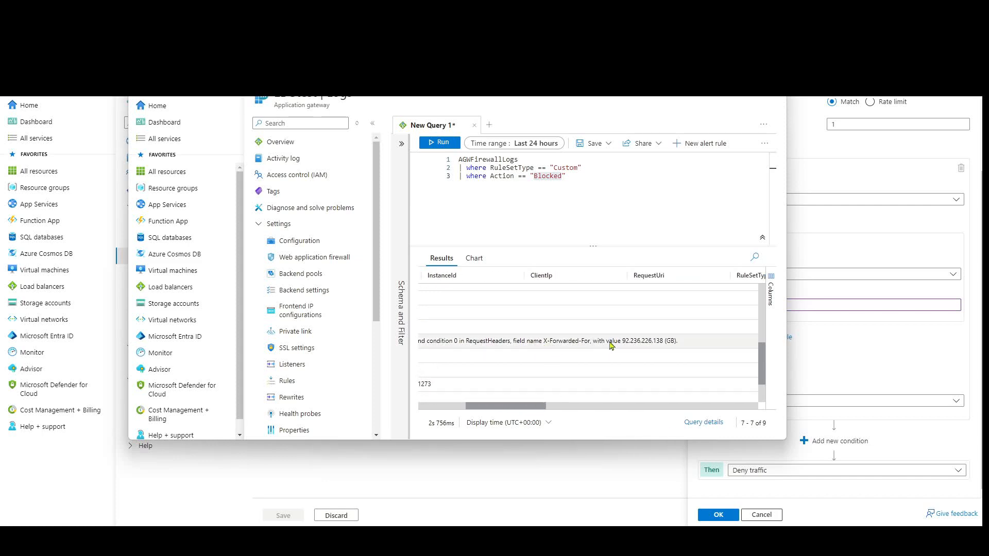
{"action": "mouse_move", "coordinate": [634, 346]}
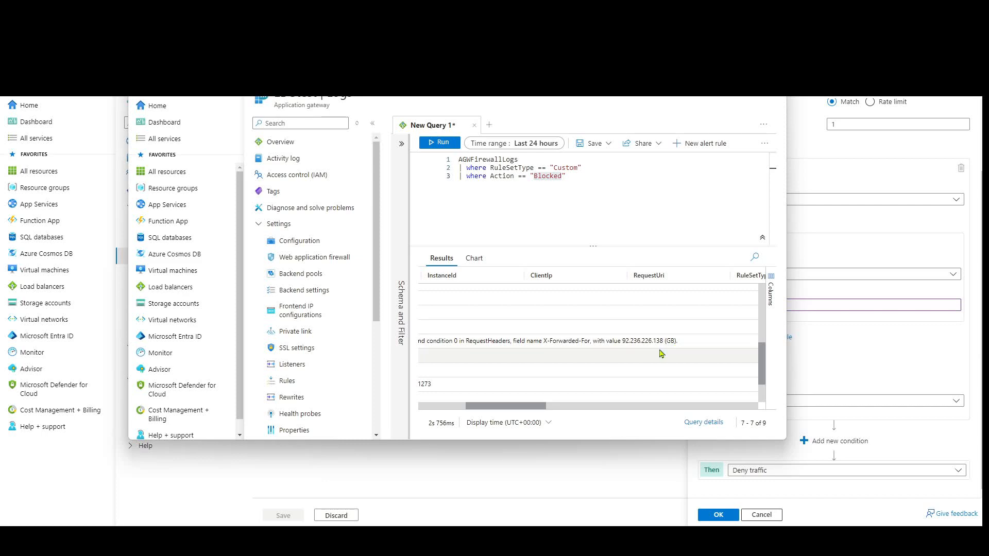
{"action": "mouse_move", "coordinate": [660, 346]}
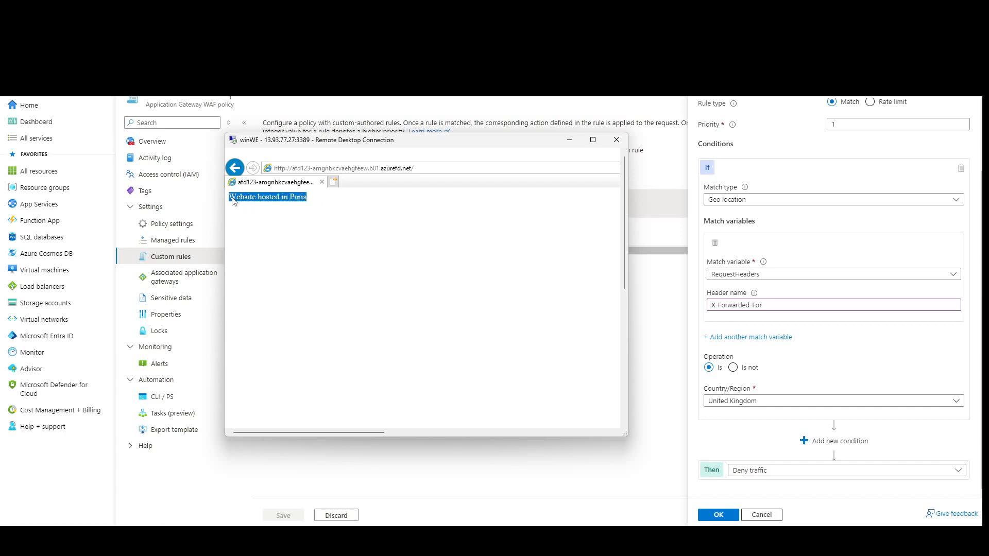
{"action": "mouse_move", "coordinate": [306, 206]}
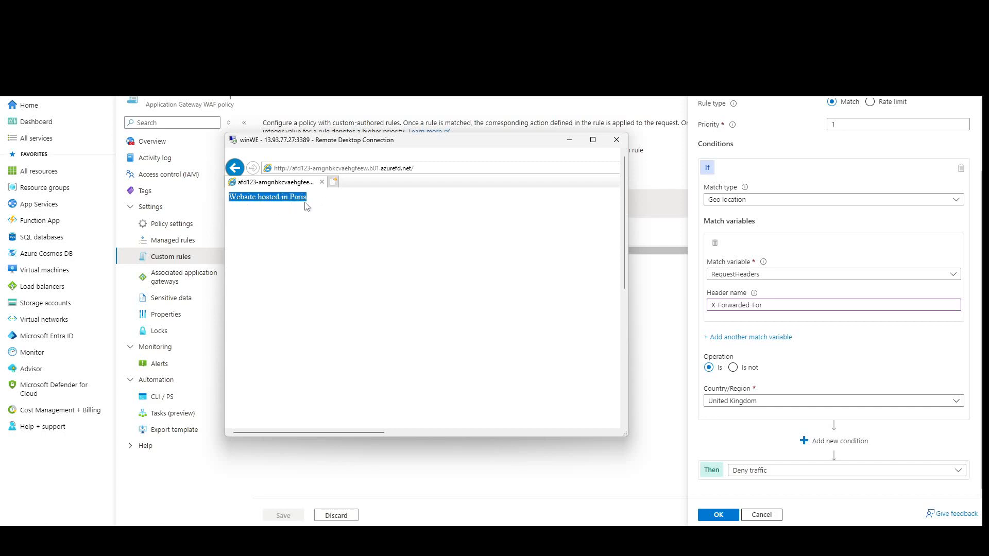
{"action": "mouse_move", "coordinate": [321, 217]}
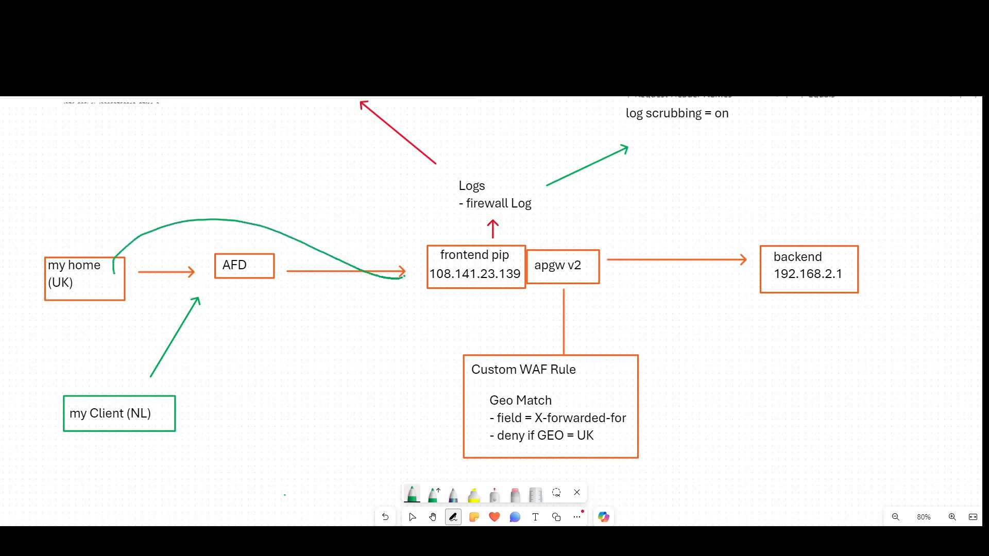
- Remove the green home-to-frontend pip ink curve and return to the Select tool
{"action": "left_click_drag", "start_coordinate": [403, 277], "coordinate": [416, 309]}
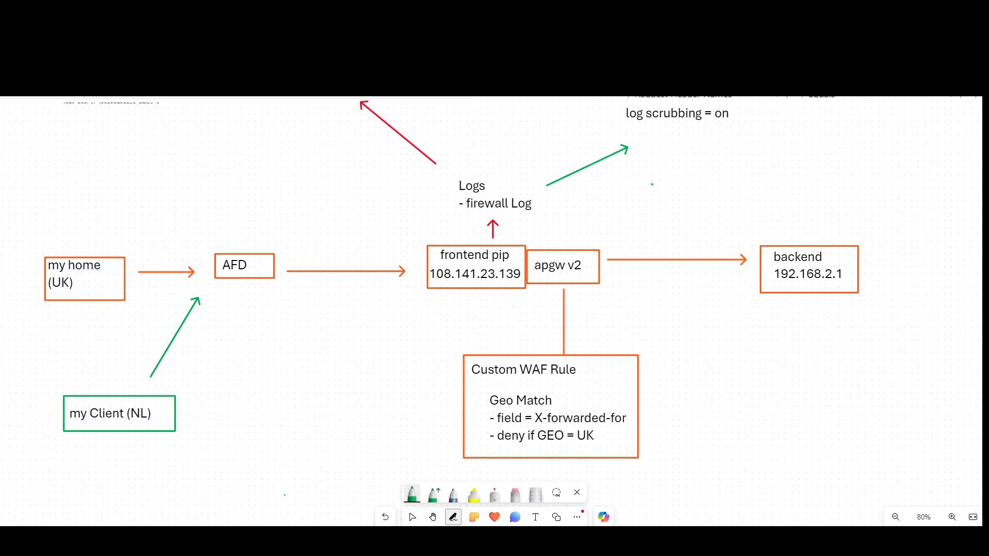
{"action": "left_click", "coordinate": [412, 516]}
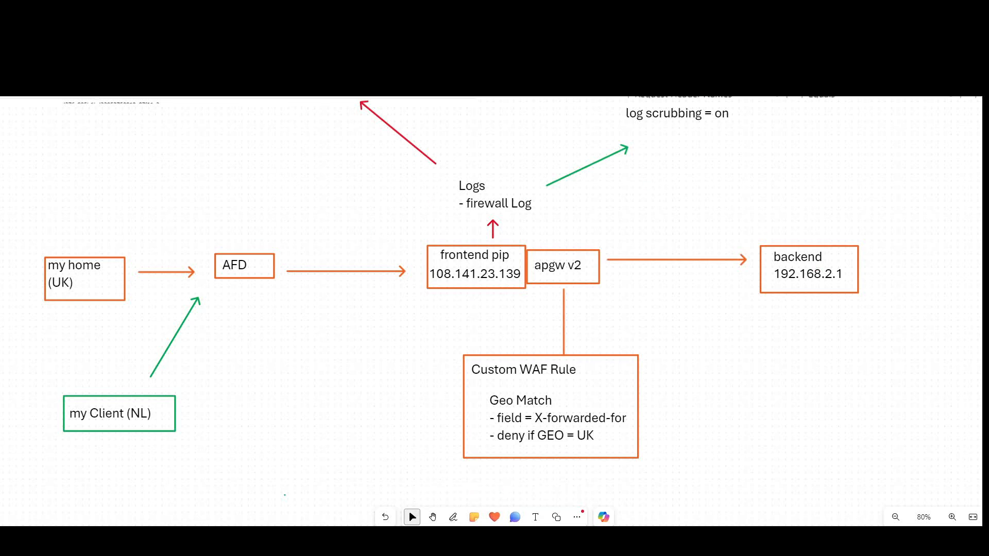
{"action": "mouse_move", "coordinate": [448, 470]}
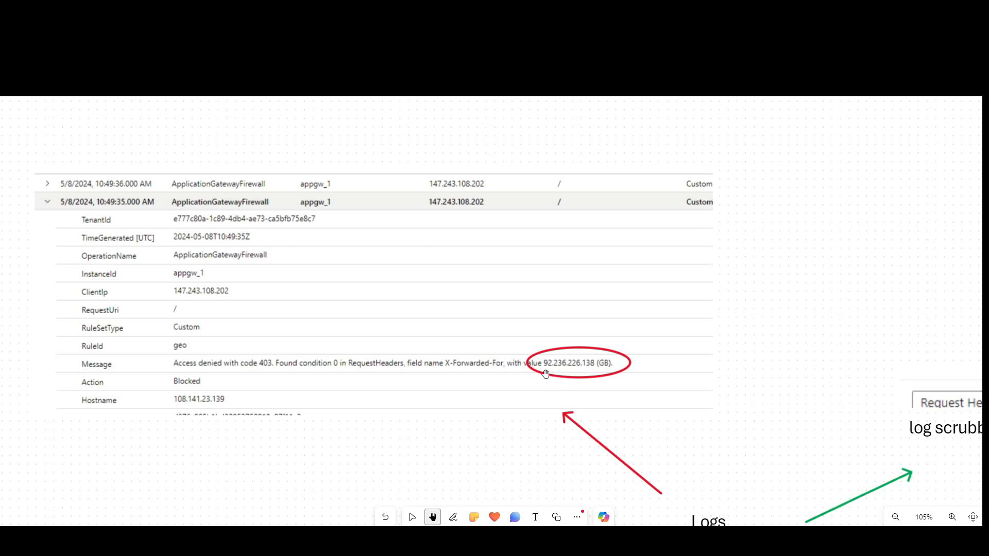
{"action": "mouse_move", "coordinate": [621, 354]}
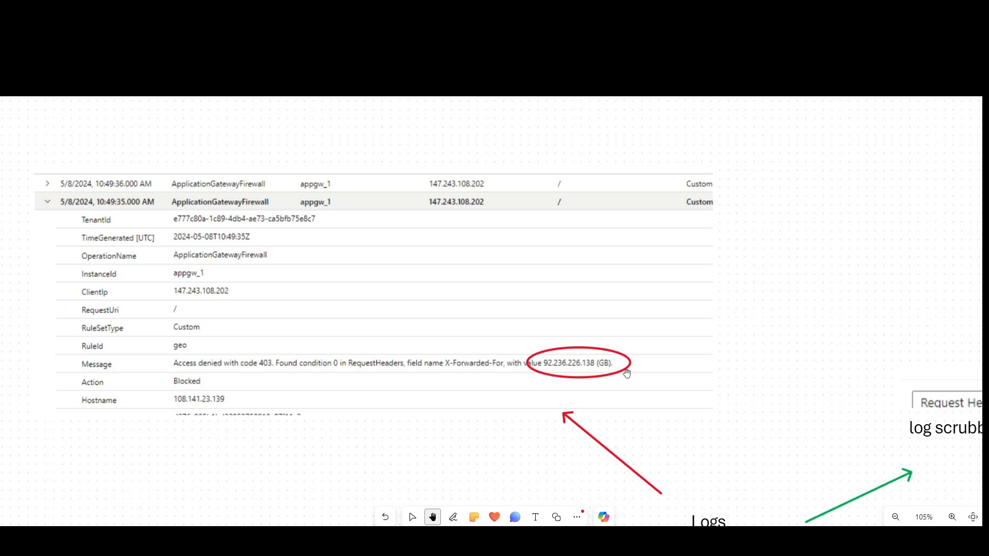
{"action": "mouse_move", "coordinate": [561, 384]}
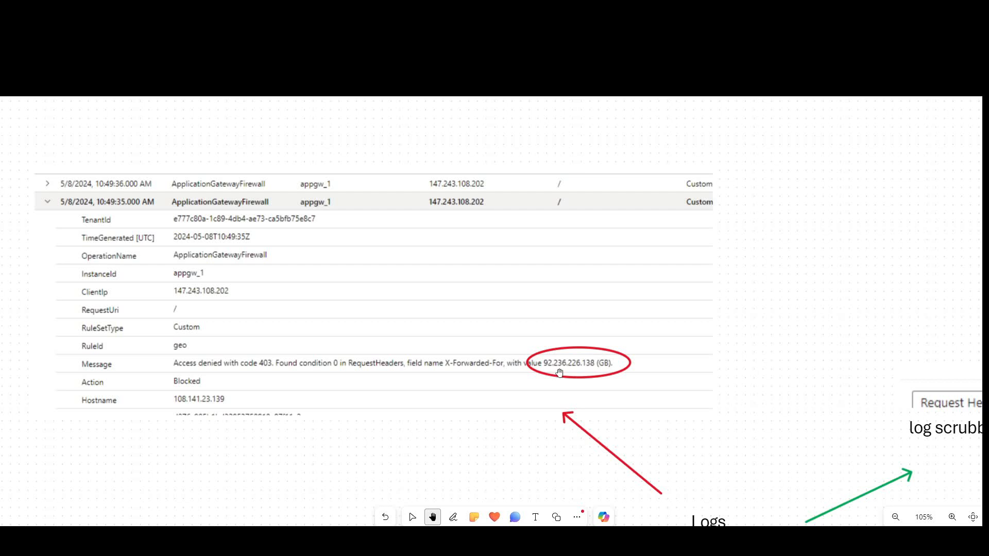
{"action": "mouse_move", "coordinate": [522, 348]}
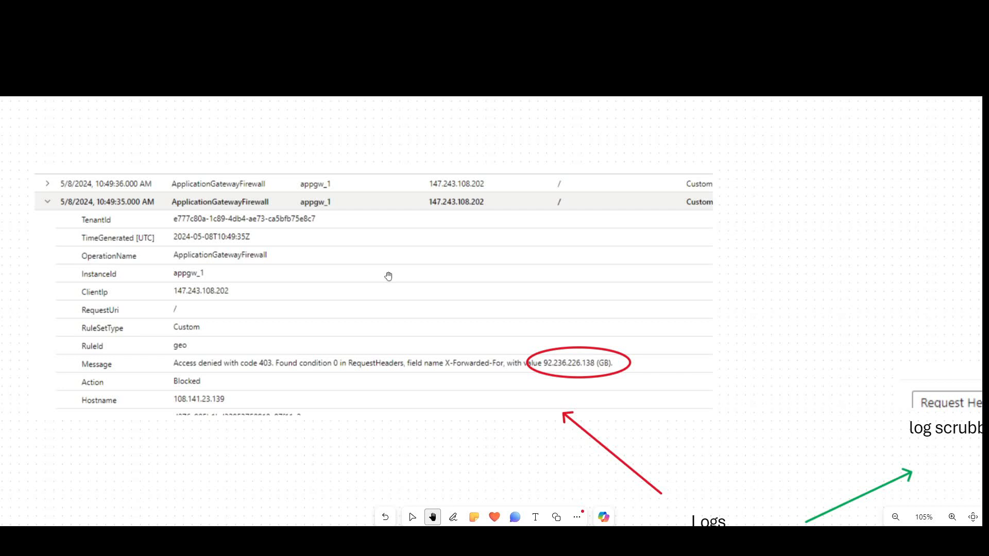
{"action": "mouse_move", "coordinate": [550, 325]}
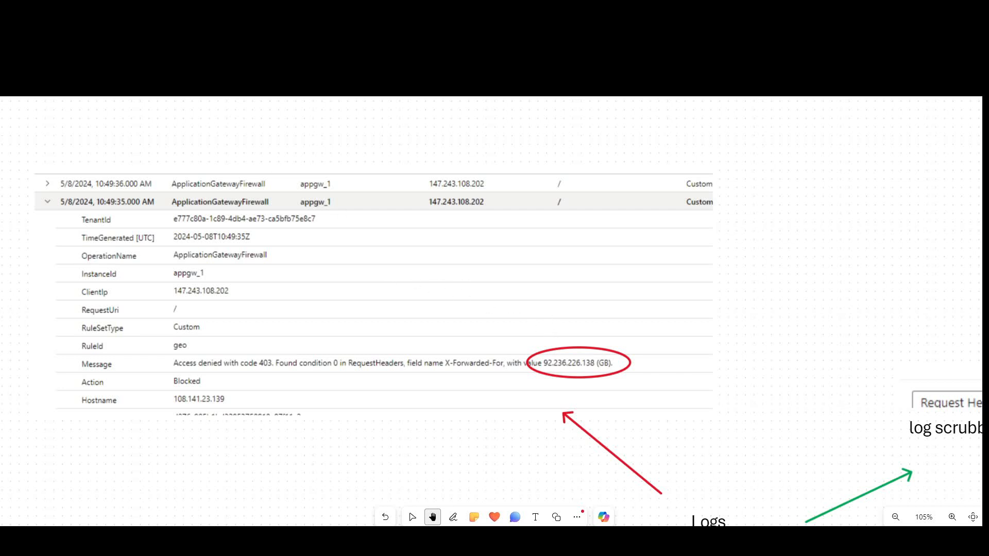
- Bring the pasted firewall log screenshot with the red ellipse into view
{"action": "left_click", "coordinate": [172, 297]}
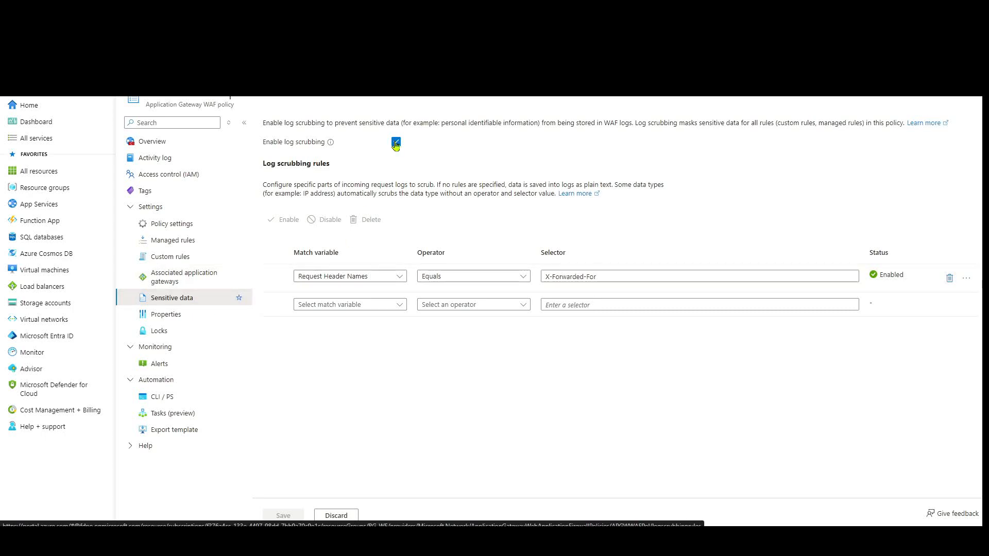
- Open the WAF policy's Sensitive data blade showing log scrubbing and the X-Forwarded-For rule
{"action": "left_click", "coordinate": [396, 142]}
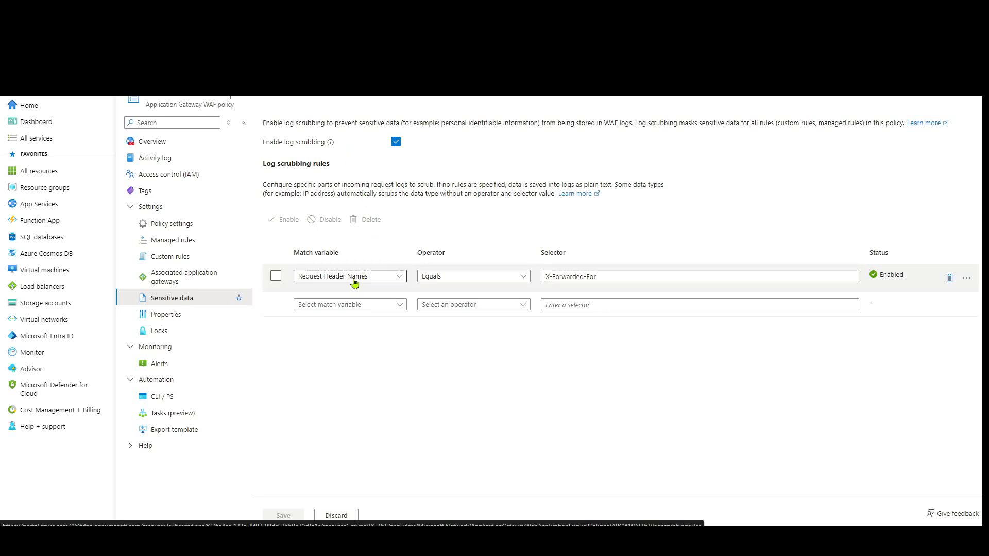
{"action": "left_click", "coordinate": [349, 275]}
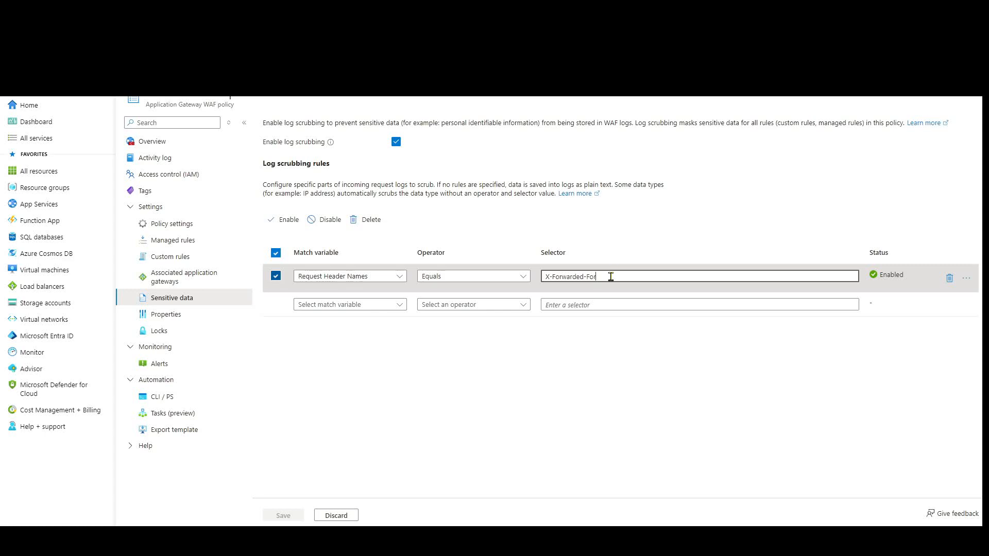
{"action": "mouse_move", "coordinate": [419, 174]}
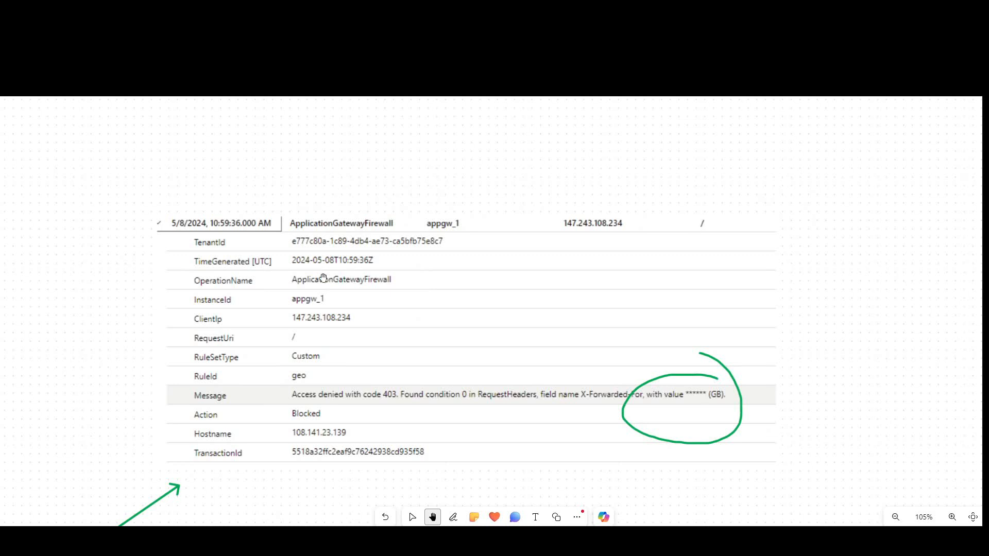
{"action": "mouse_move", "coordinate": [318, 273]}
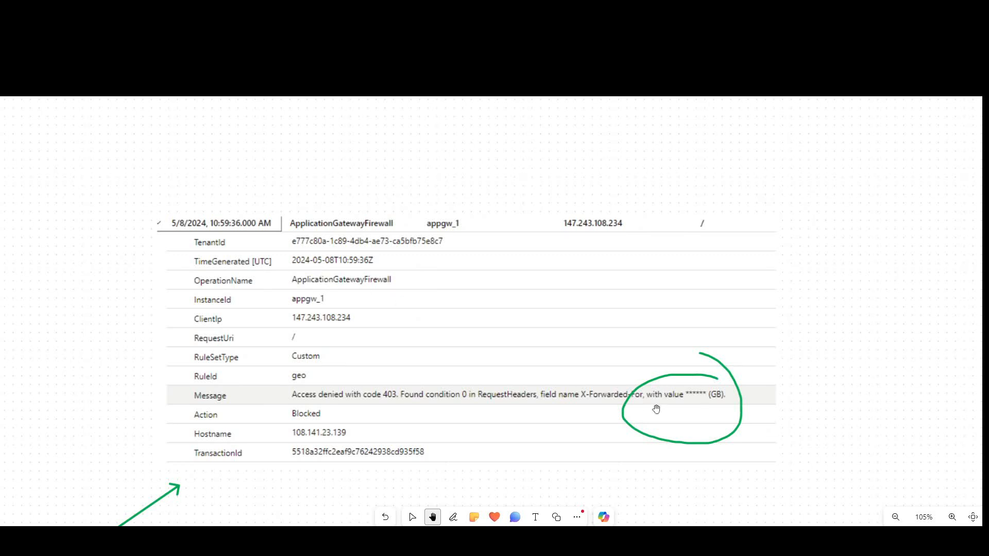
{"action": "mouse_move", "coordinate": [728, 446]}
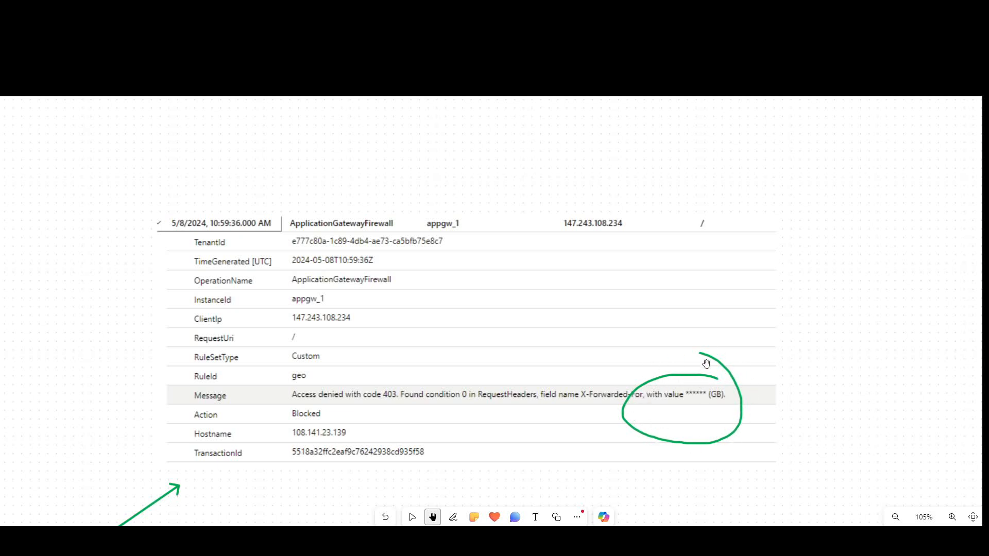
{"action": "mouse_move", "coordinate": [698, 401]}
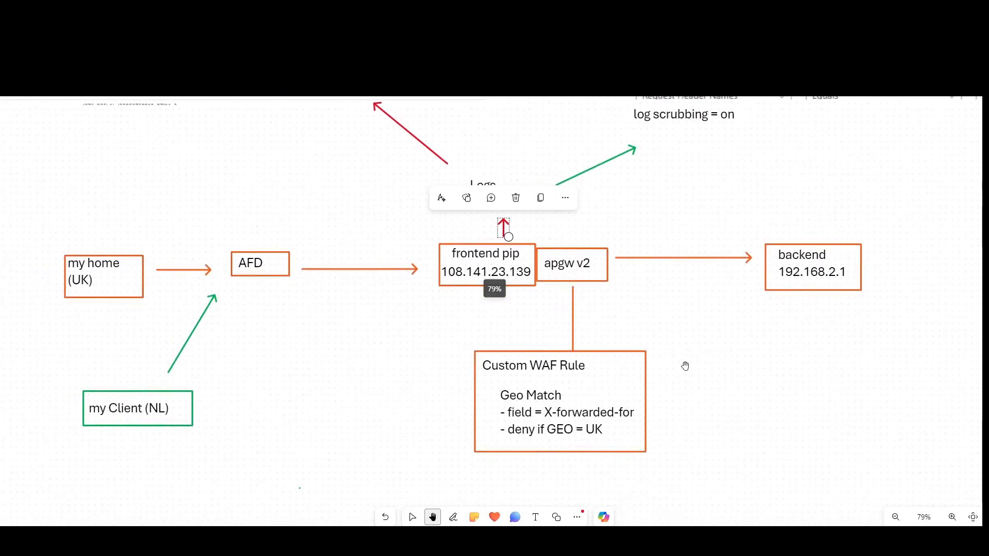
- Draw green ellipses around frontend pip/apgw v2 and the X-forwarded-for field, then return to Select
{"action": "left_click", "coordinate": [452, 517]}
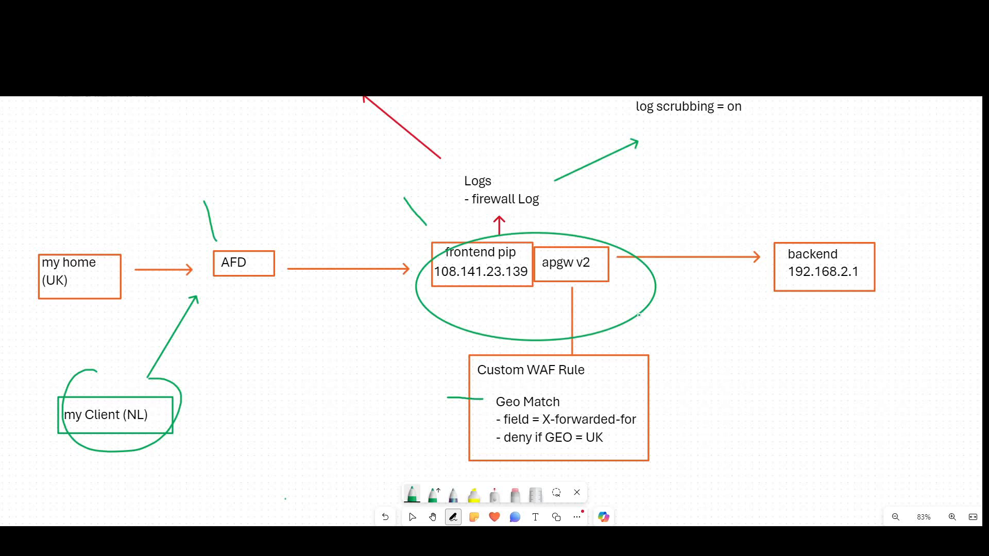
{"action": "left_click_drag", "start_coordinate": [640, 309], "coordinate": [680, 359]}
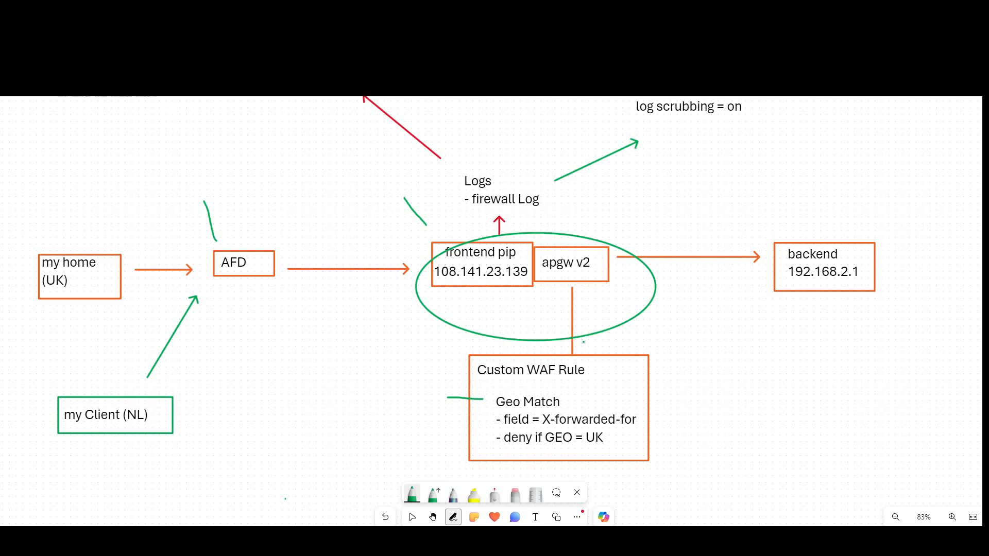
{"action": "left_click_drag", "start_coordinate": [271, 241], "coordinate": [293, 242]}
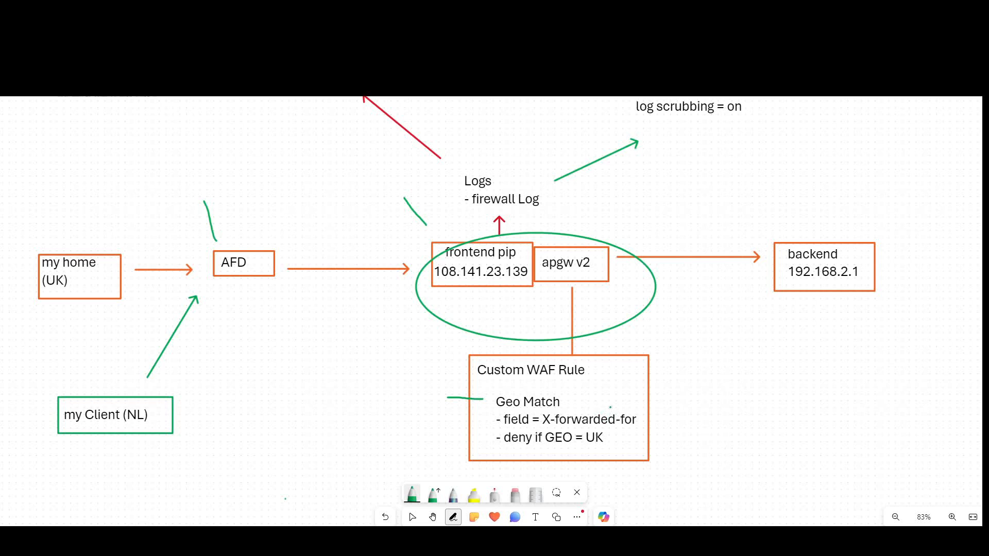
{"action": "left_click_drag", "start_coordinate": [637, 403], "coordinate": [567, 429]}
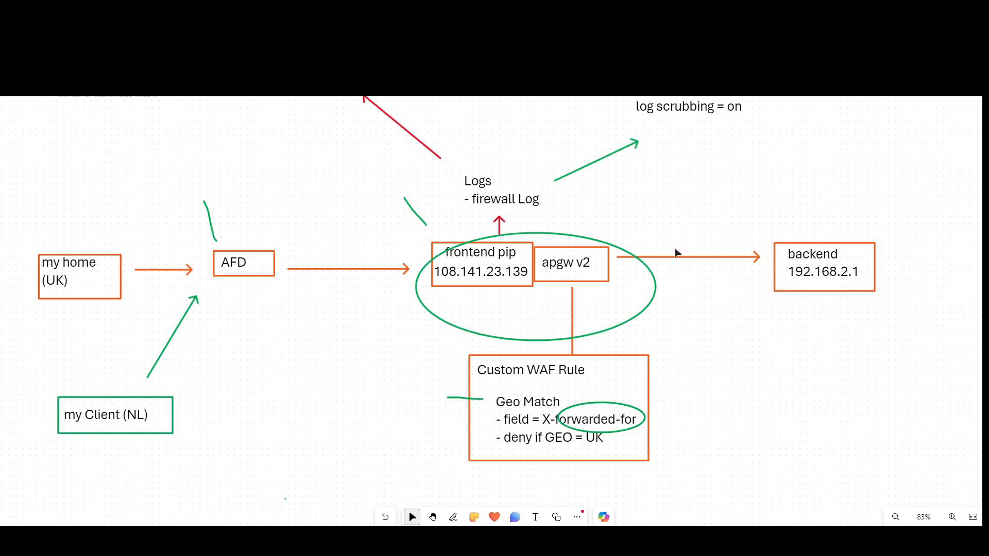
{"action": "left_click", "coordinate": [537, 386]}
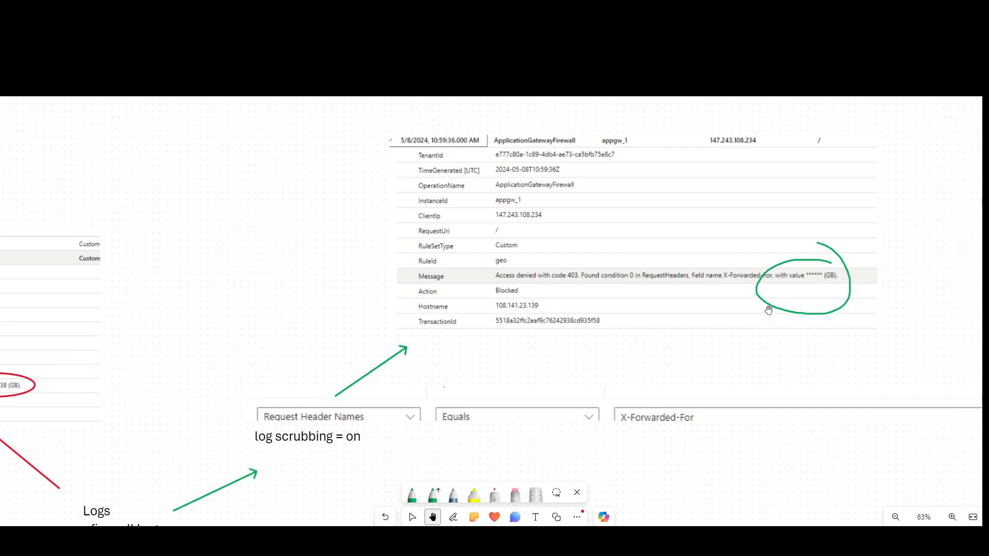
{"action": "mouse_move", "coordinate": [790, 303]}
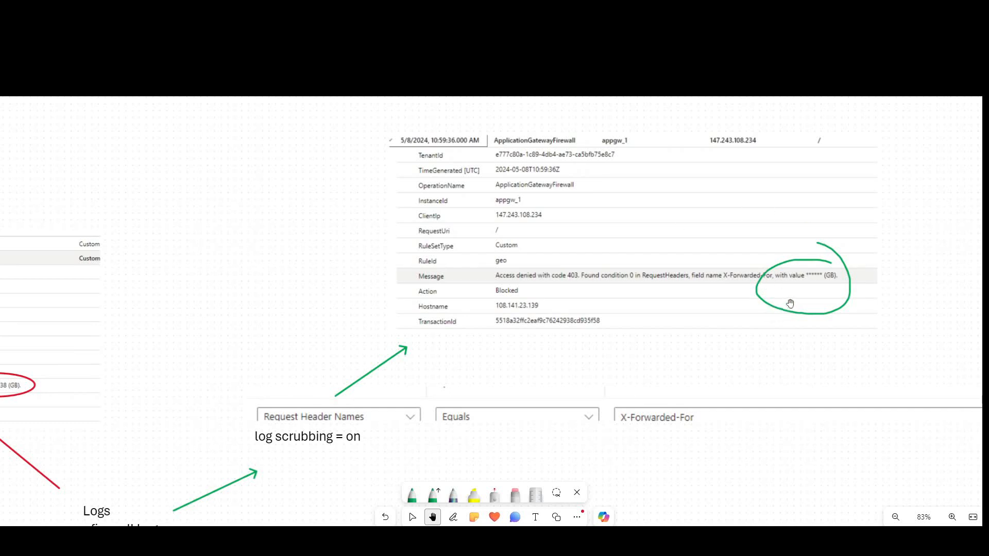